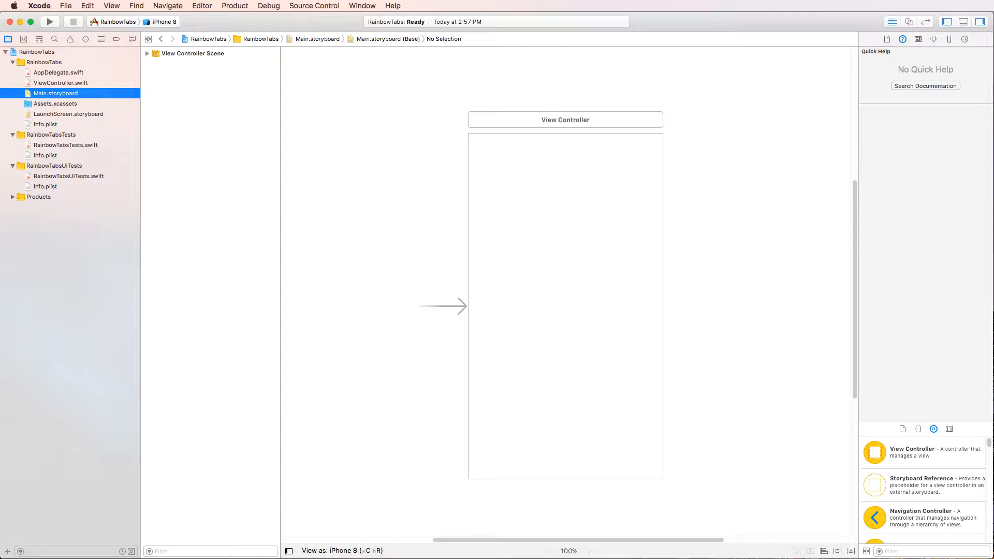
mouse_move(533, 478)
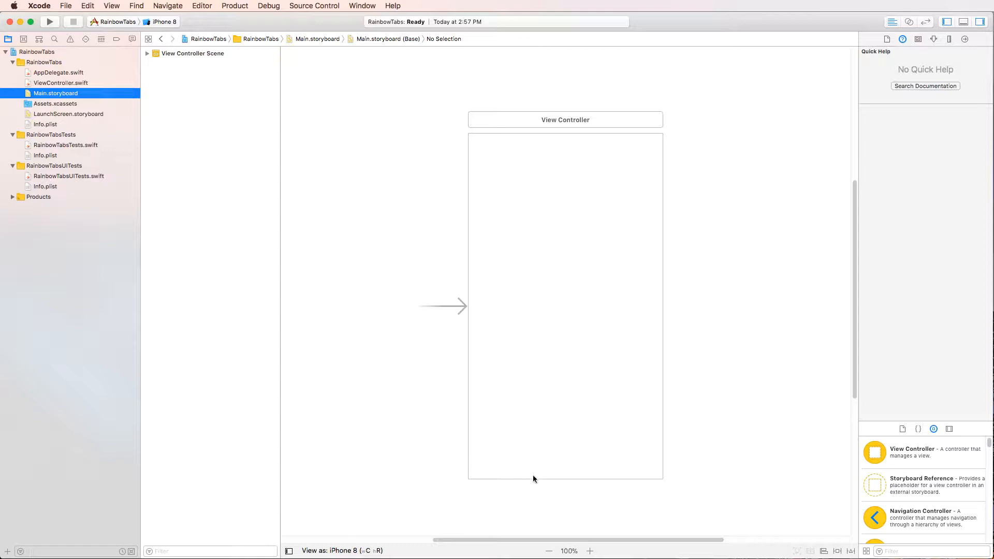
mouse_move(619, 473)
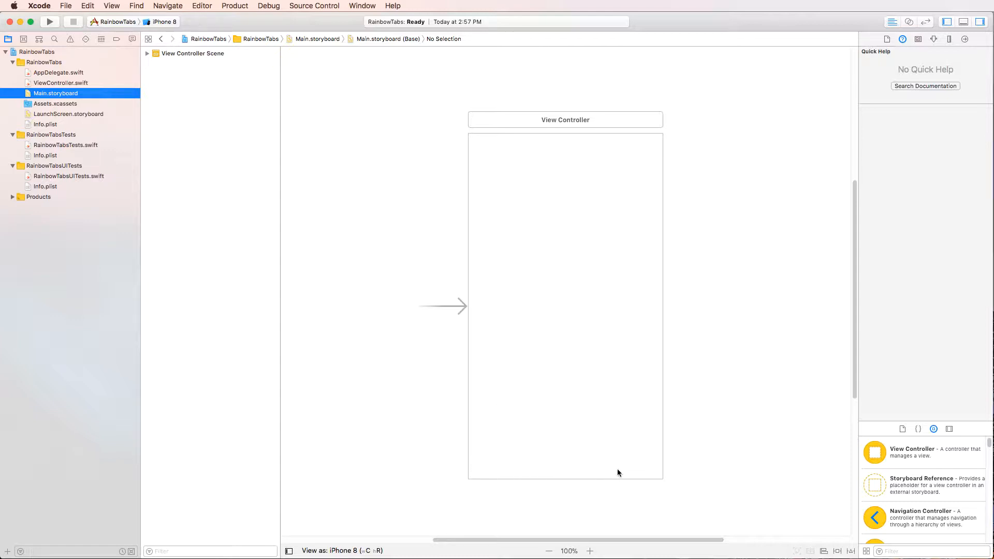
mouse_move(398, 36)
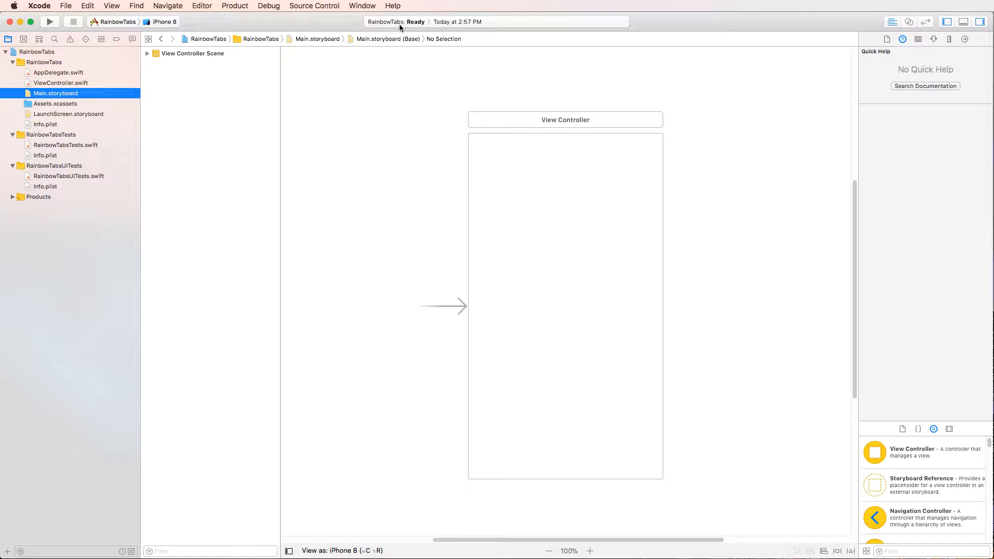
mouse_move(470, 158)
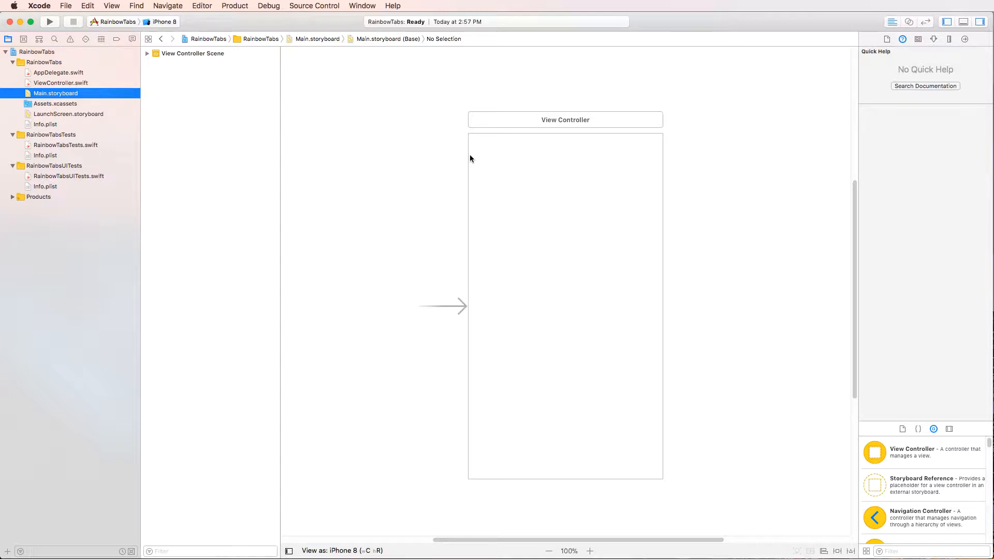
mouse_move(517, 326)
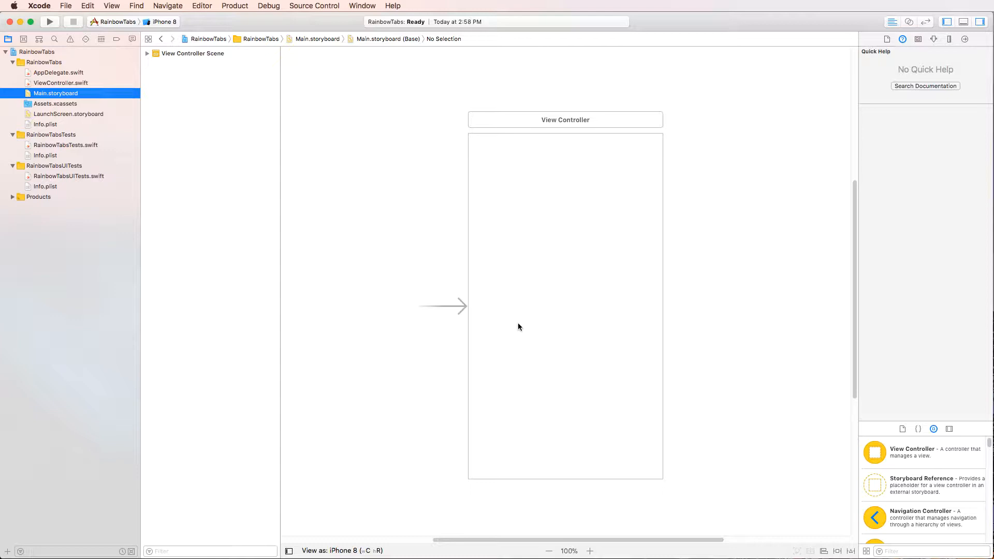
mouse_move(436, 303)
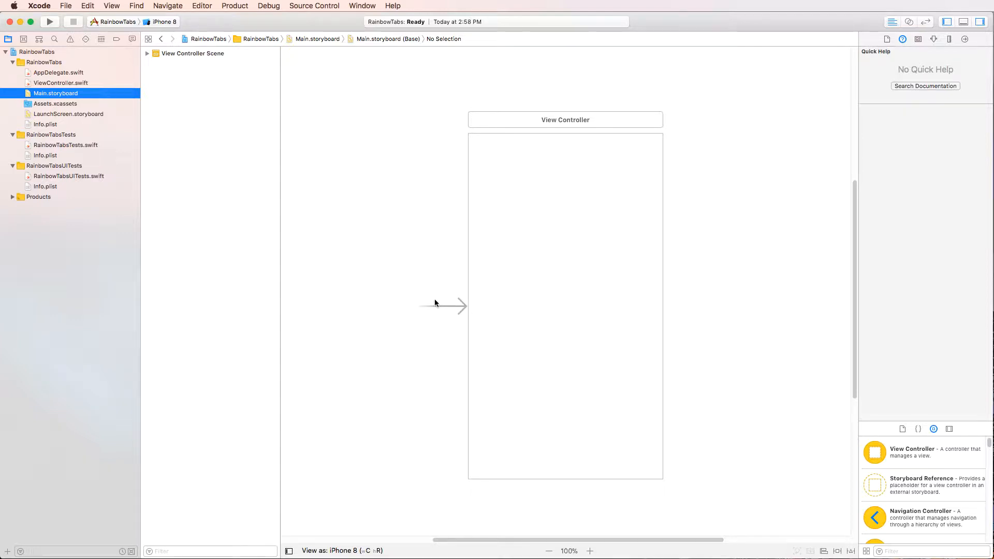
mouse_move(309, 92)
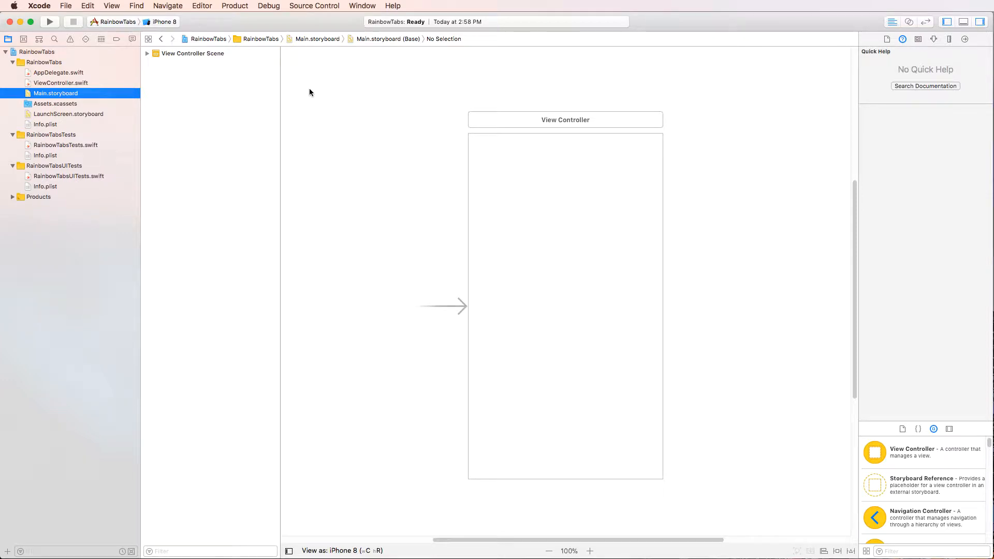
Embed the storyboard's view controller in a Tab Bar Controller via Editor > Embed In
left_click(202, 6)
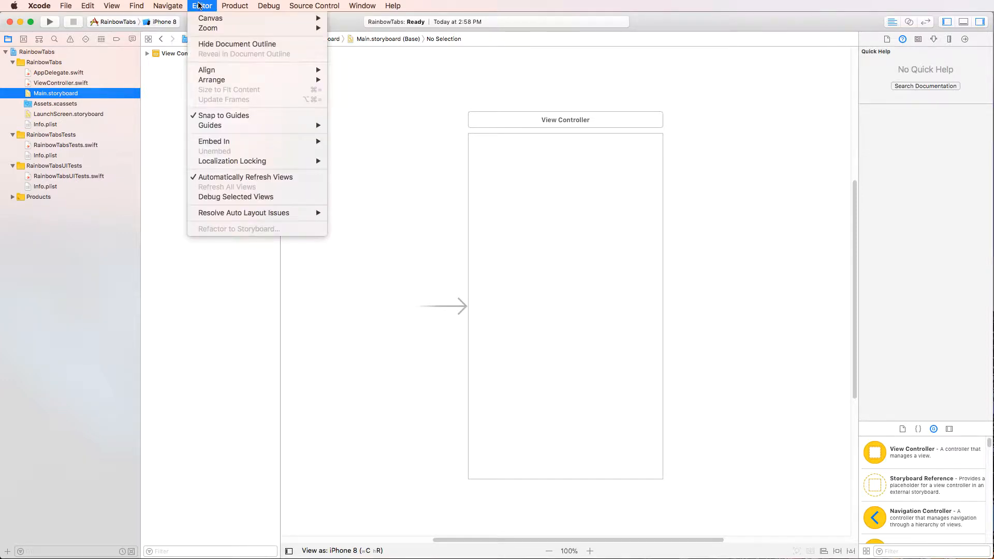
mouse_move(213, 141)
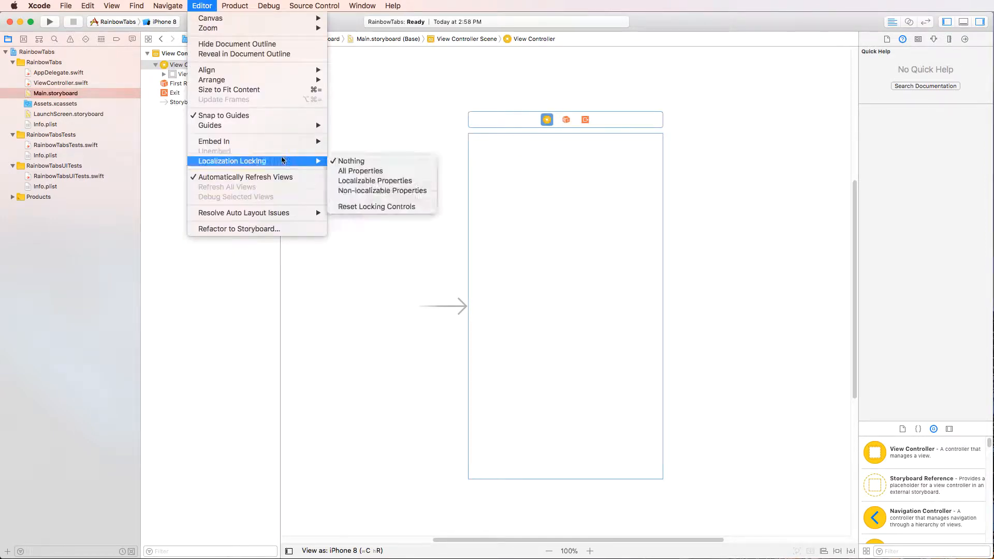
mouse_move(213, 141)
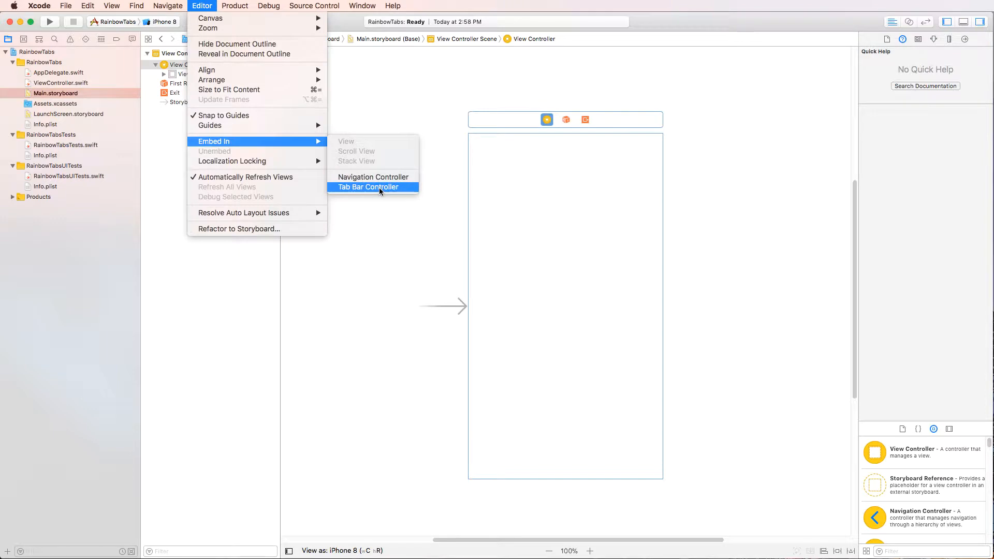
left_click(367, 188)
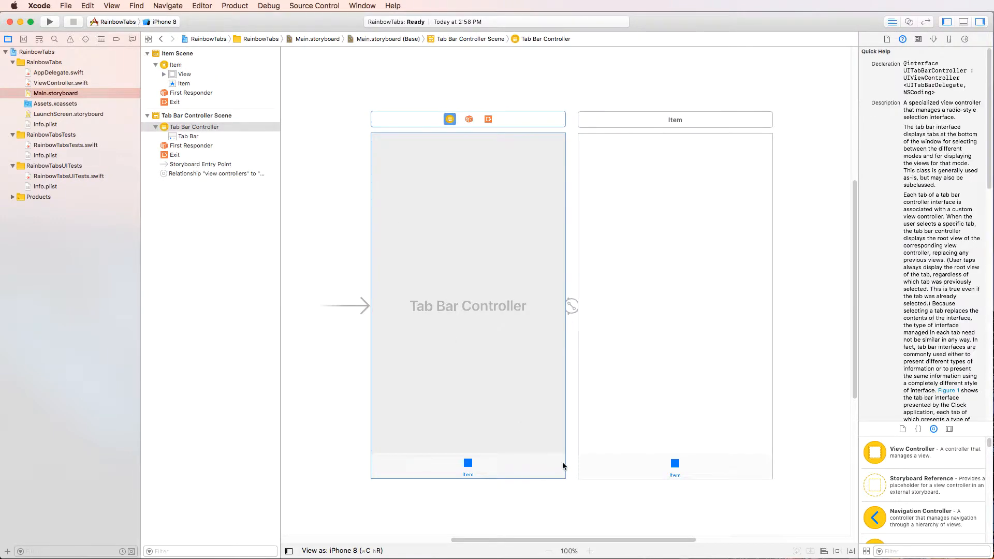
left_click(549, 550)
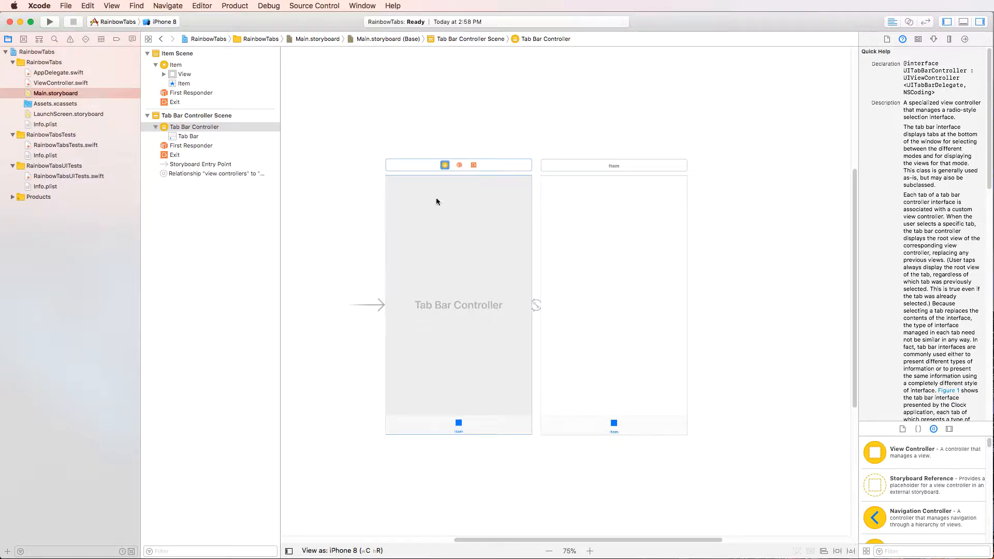
mouse_move(484, 315)
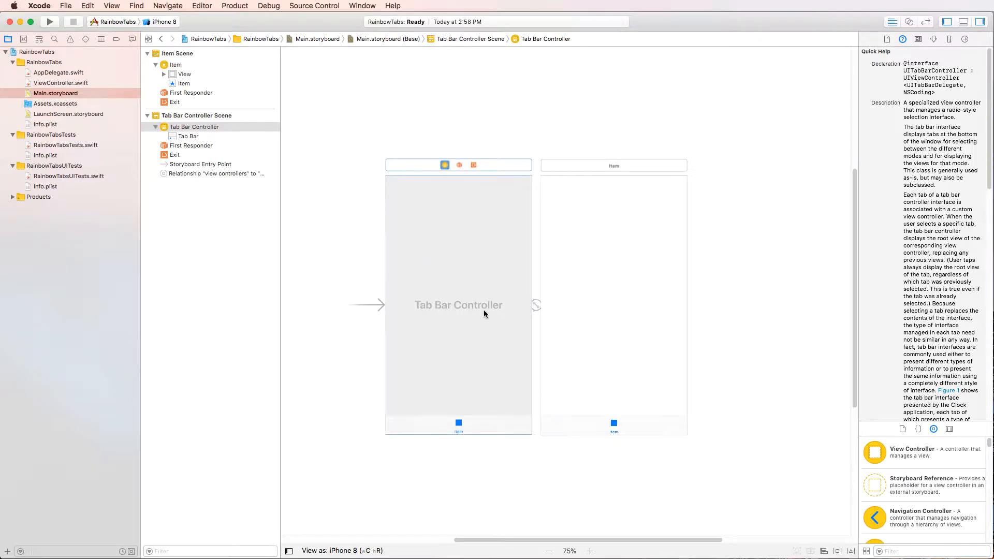
left_click(459, 305)
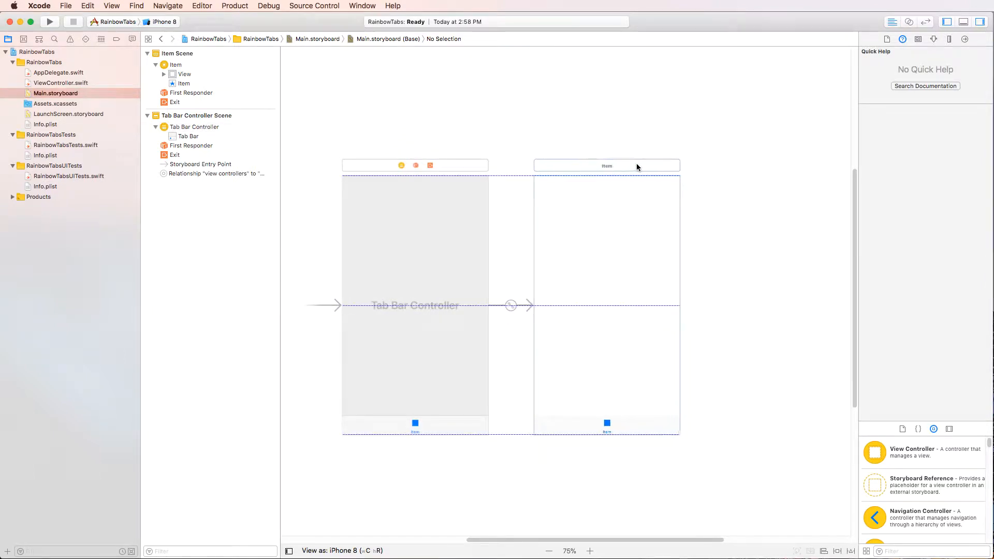
Select the Item scene's root view and set its background colour to red
left_click(605, 166)
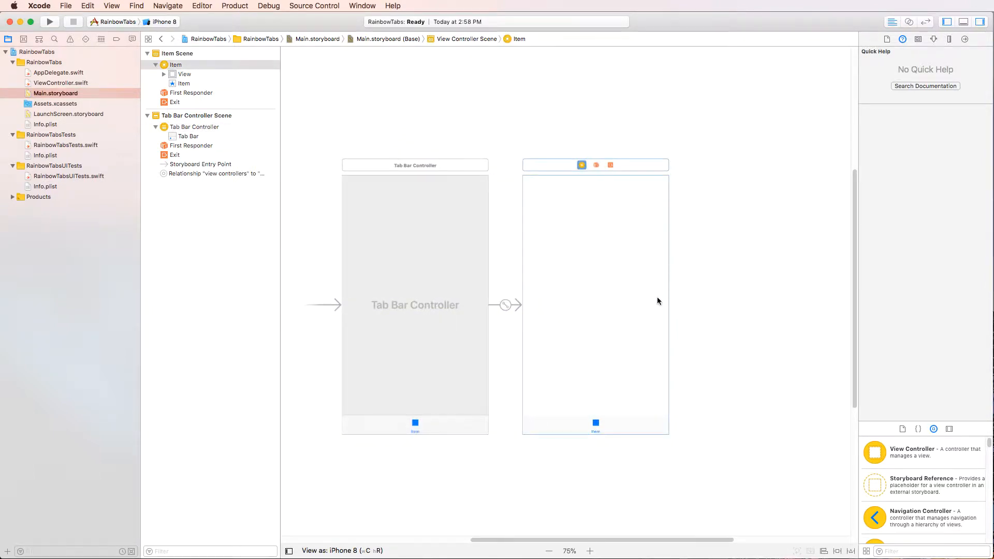
mouse_move(647, 301)
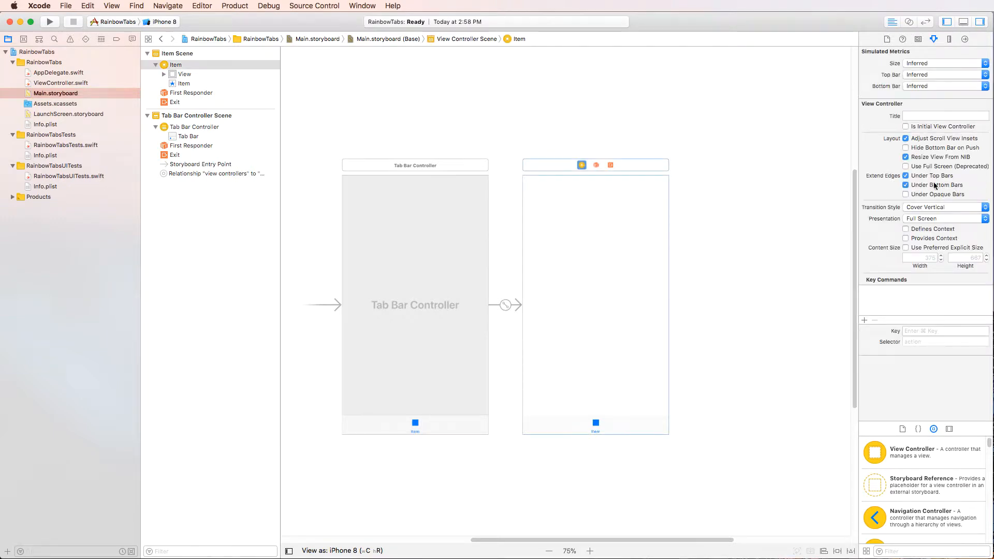
left_click(632, 225)
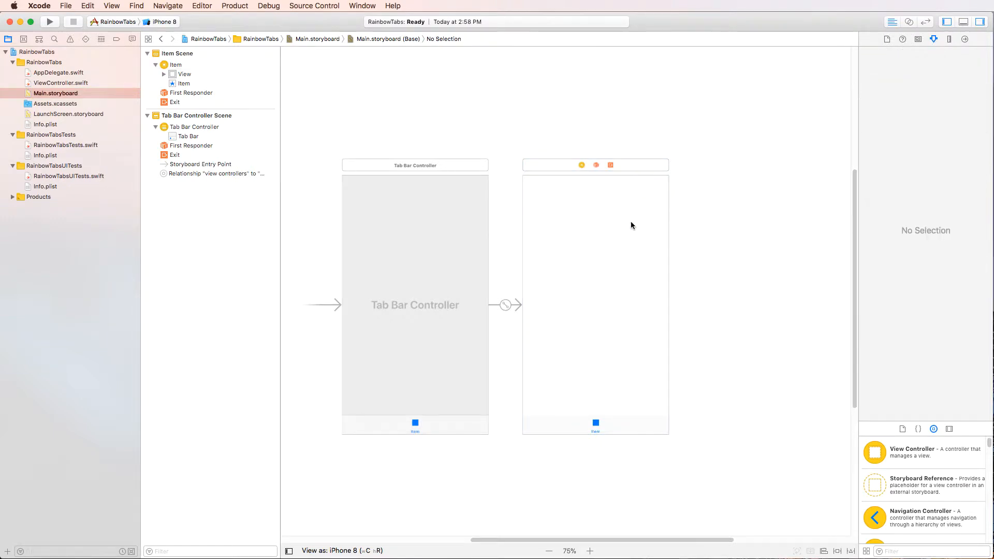
left_click(185, 75)
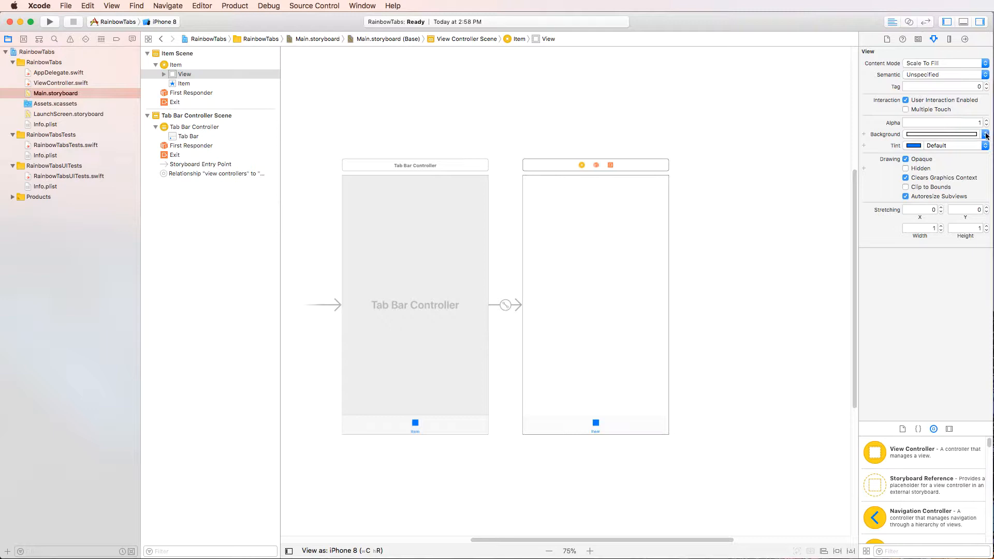
left_click(984, 134)
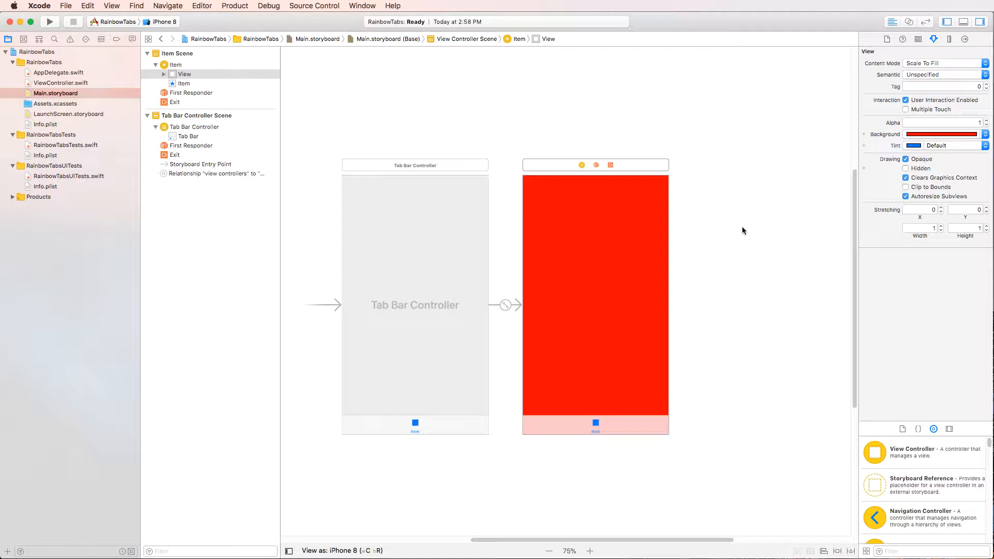
mouse_move(743, 247)
type("view contro")
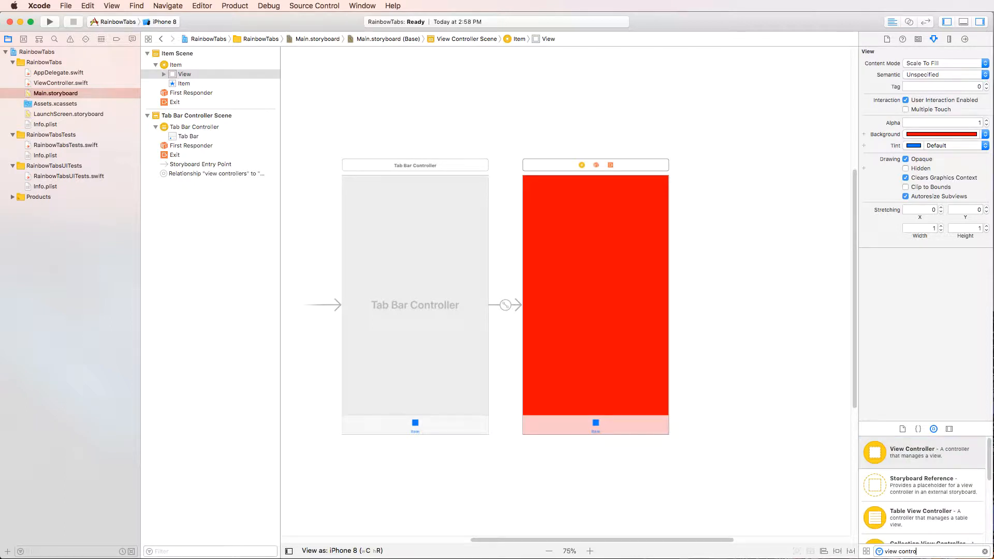
mouse_move(911, 457)
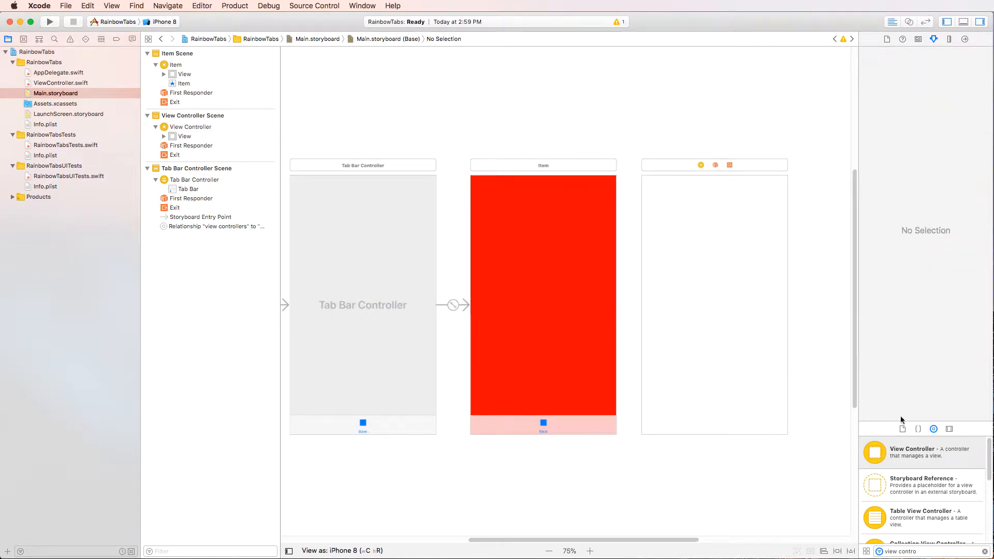
Select the new view controller's root view and give it an orange background
left_click(184, 136)
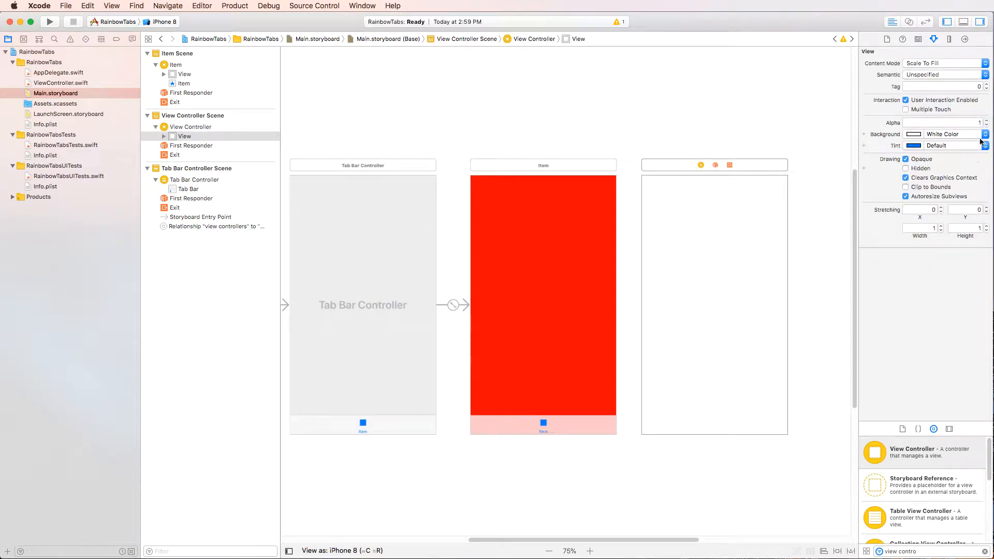
left_click(957, 134)
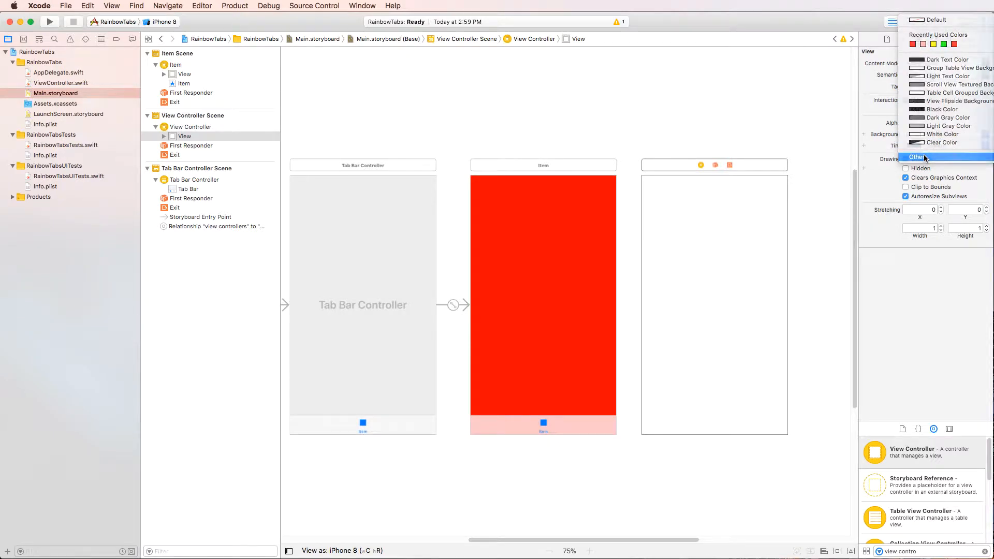
left_click(919, 158)
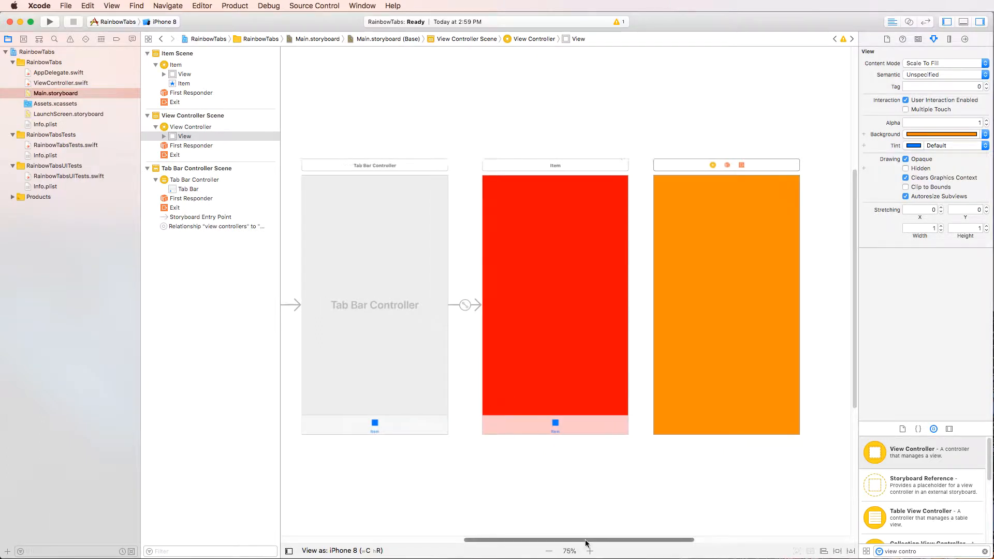
Zoom out and arrange the Tab Bar Controller above the red and orange scenes side by side
left_click(549, 551)
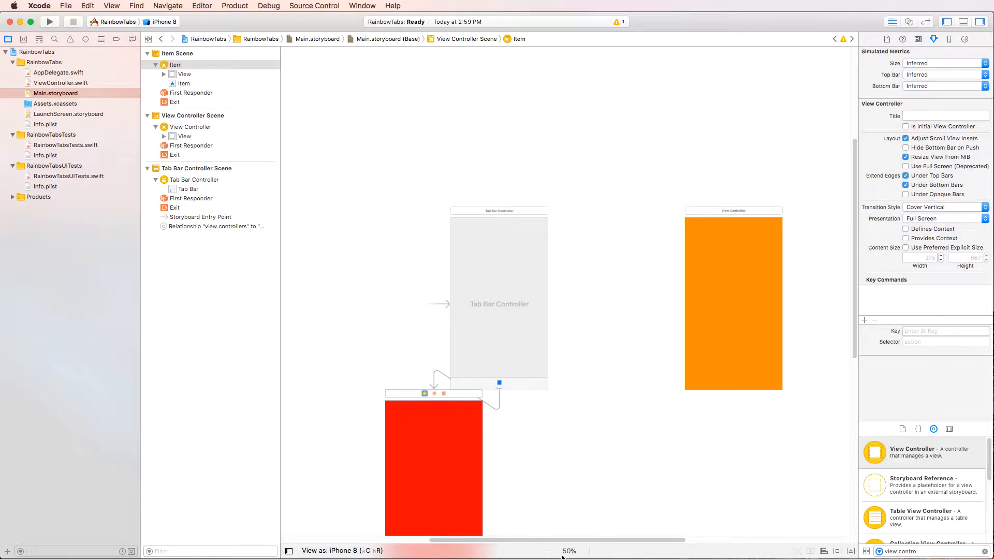
left_click(549, 551)
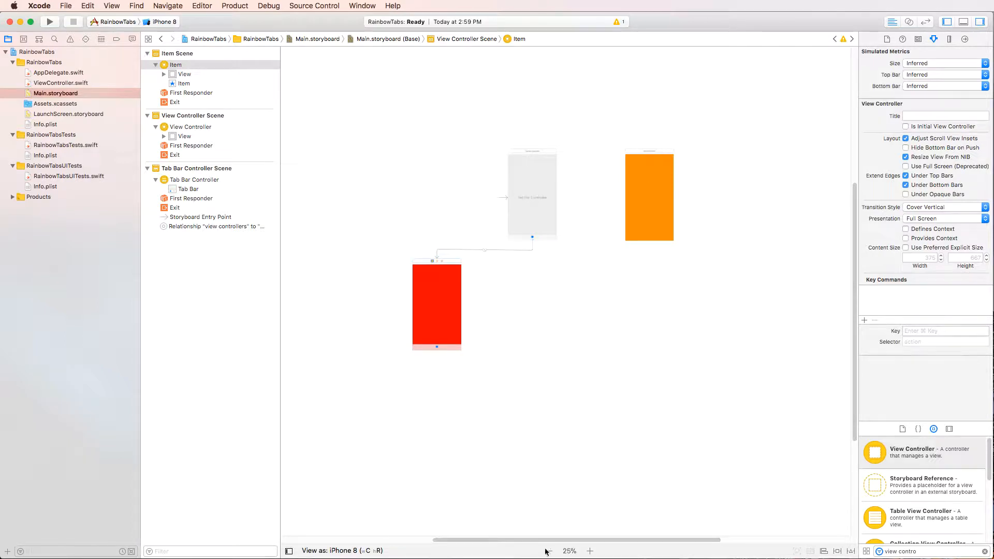
left_click(589, 551)
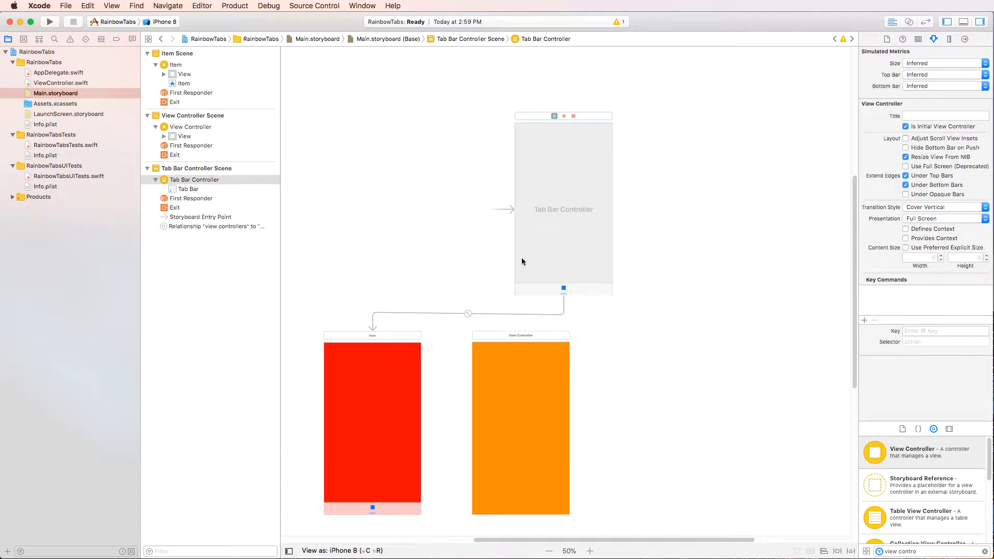
mouse_move(583, 221)
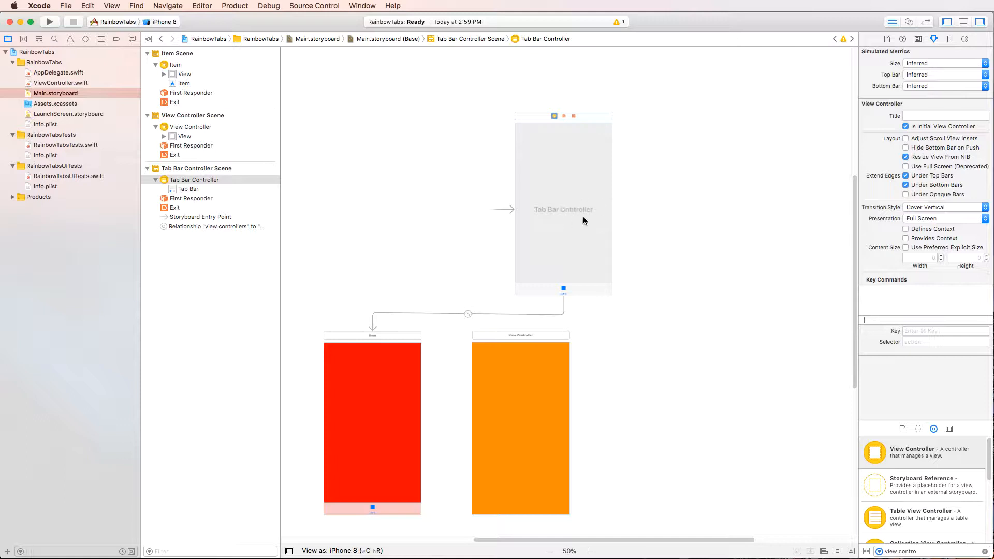
mouse_move(518, 429)
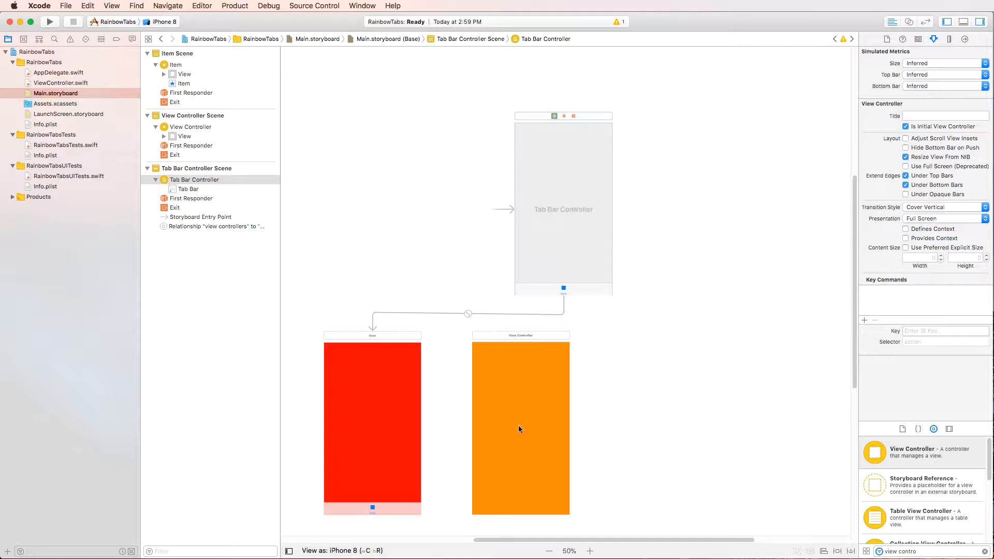
mouse_move(563, 230)
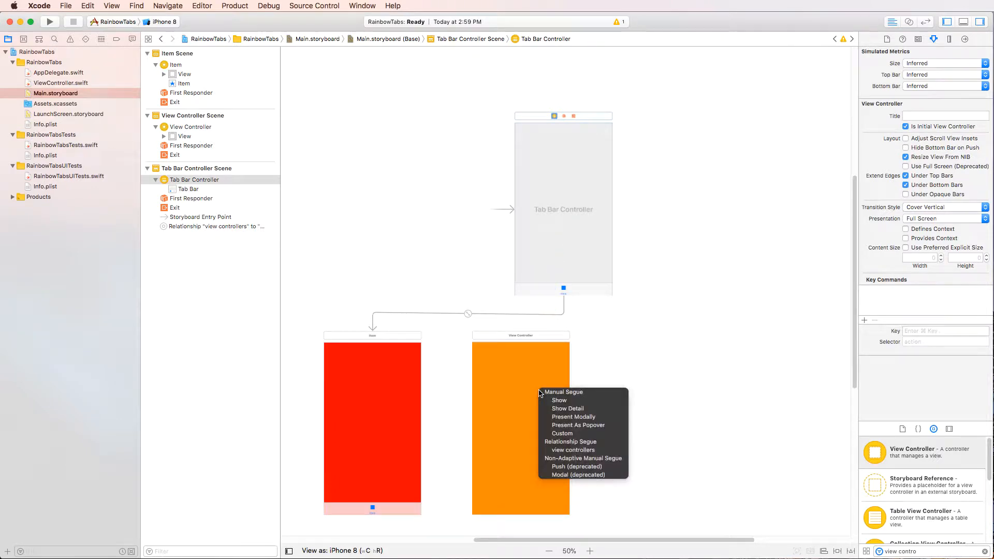
mouse_move(567, 459)
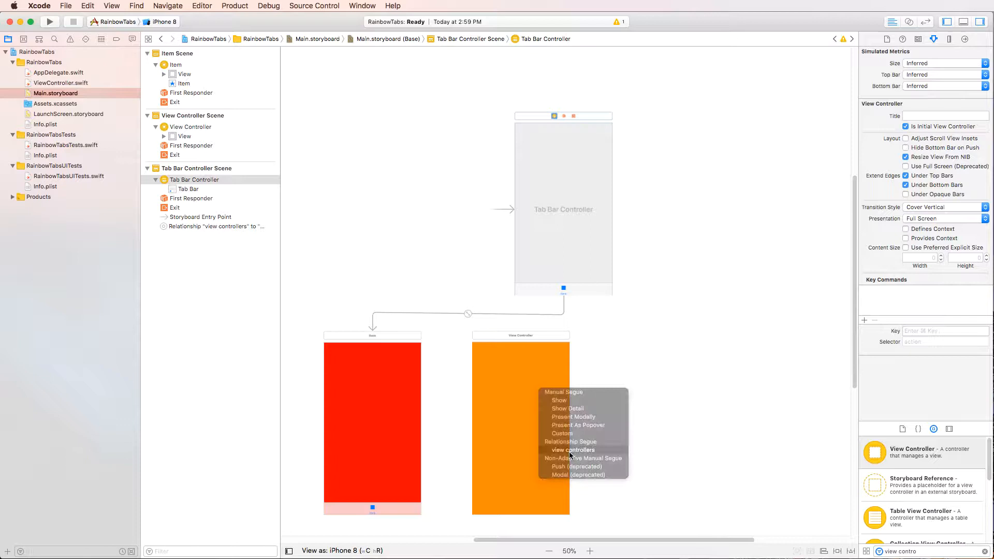
Link the orange view controller to the tab bar controller with a view controllers relationship segue
left_click(573, 450)
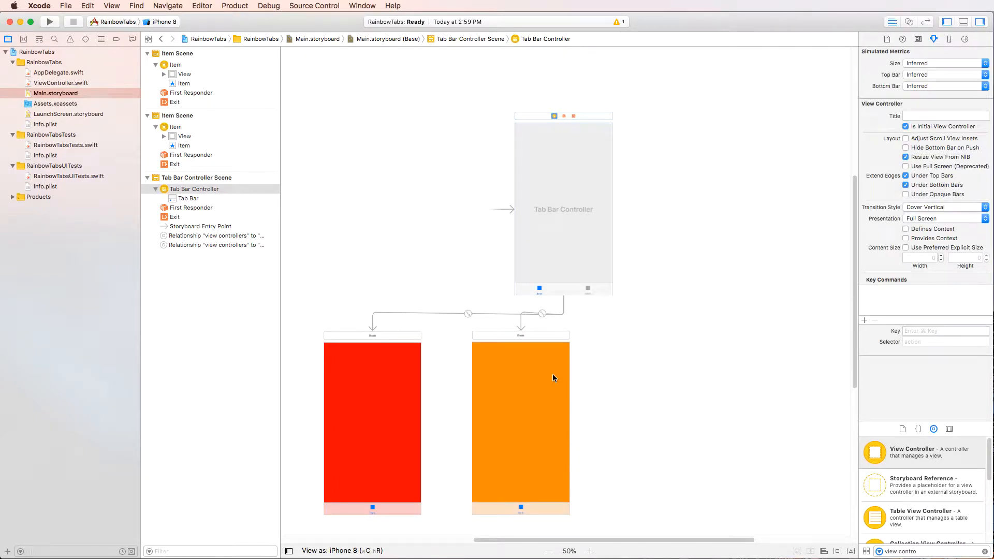
mouse_move(589, 297)
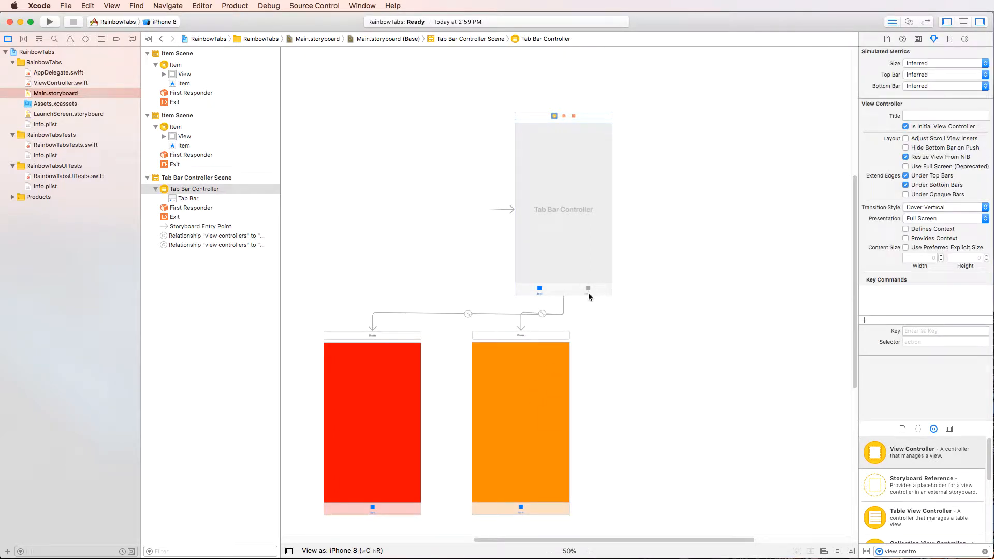
mouse_move(369, 445)
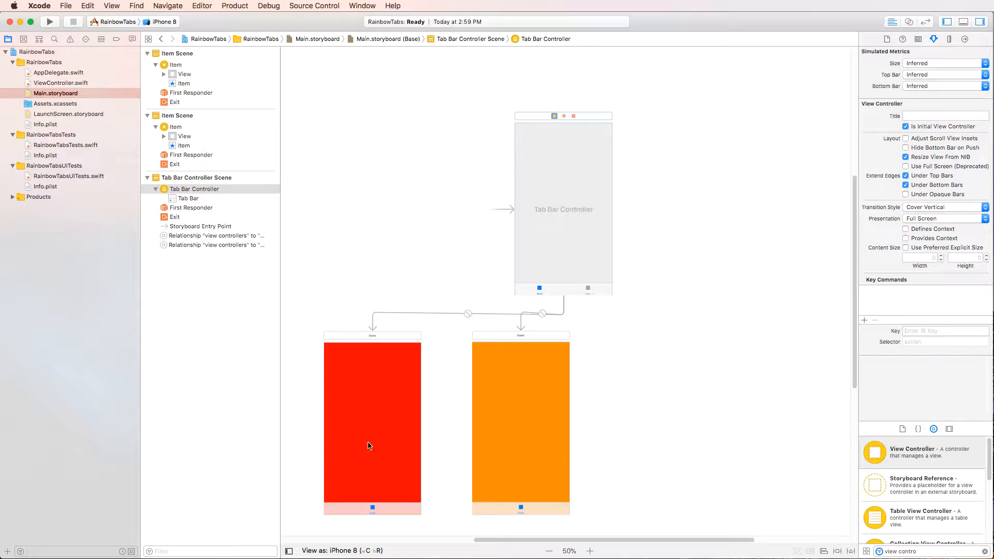
mouse_move(383, 515)
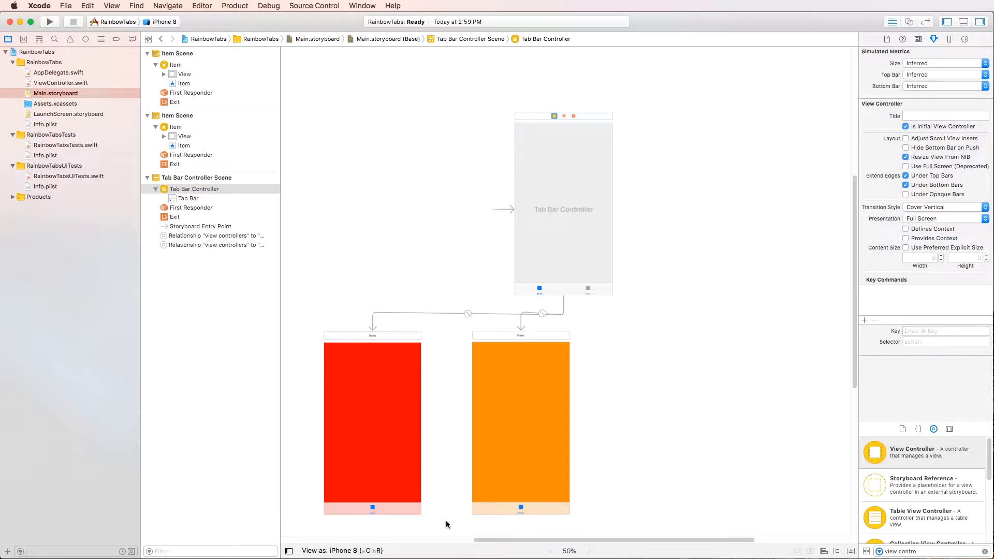
mouse_move(199, 14)
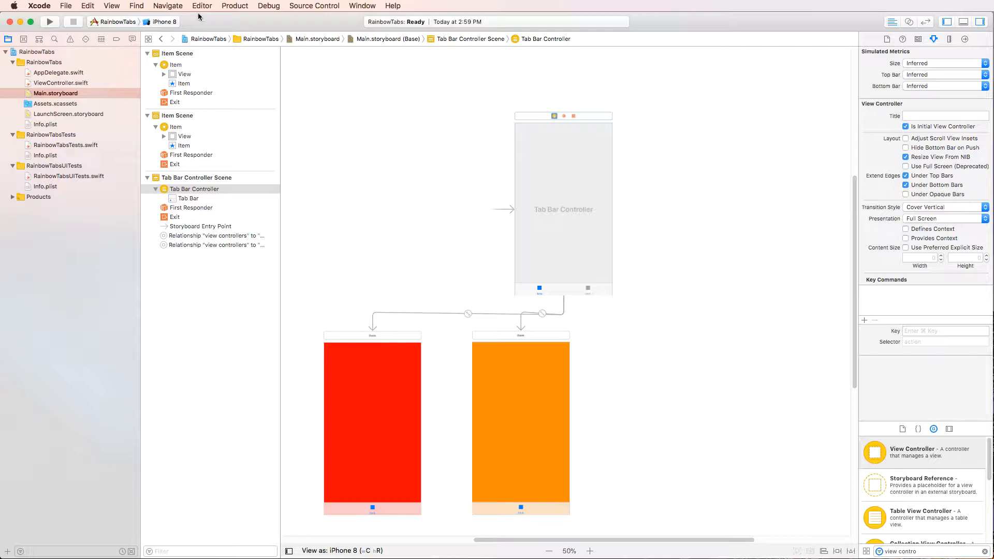
Run the app in the iPhone simulator and switch between its two tabs
left_click(50, 22)
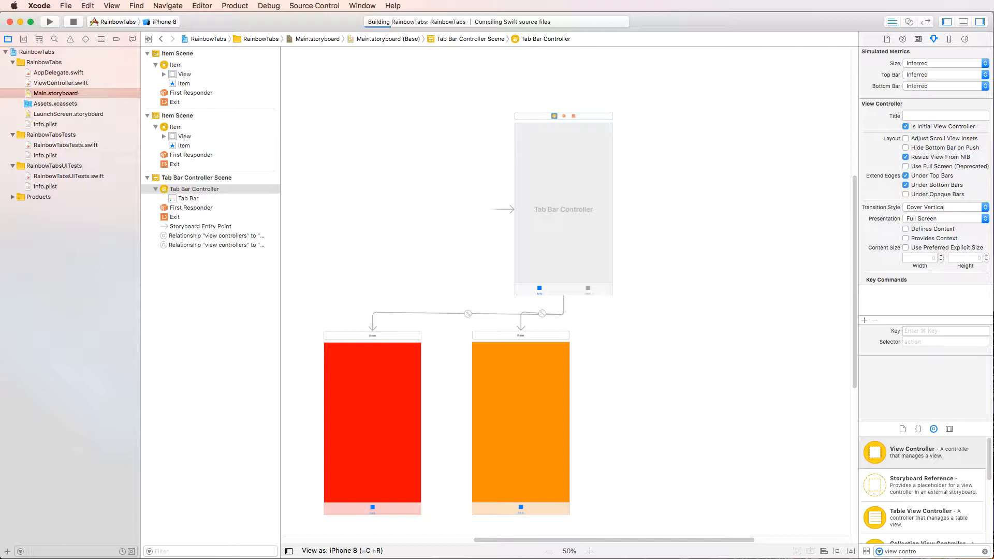
left_click(49, 20)
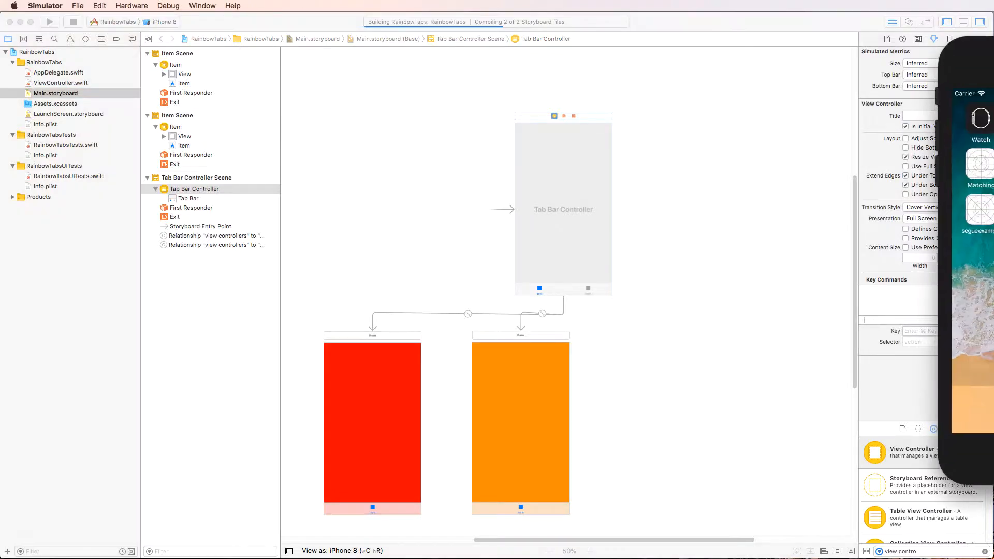
left_click(49, 21)
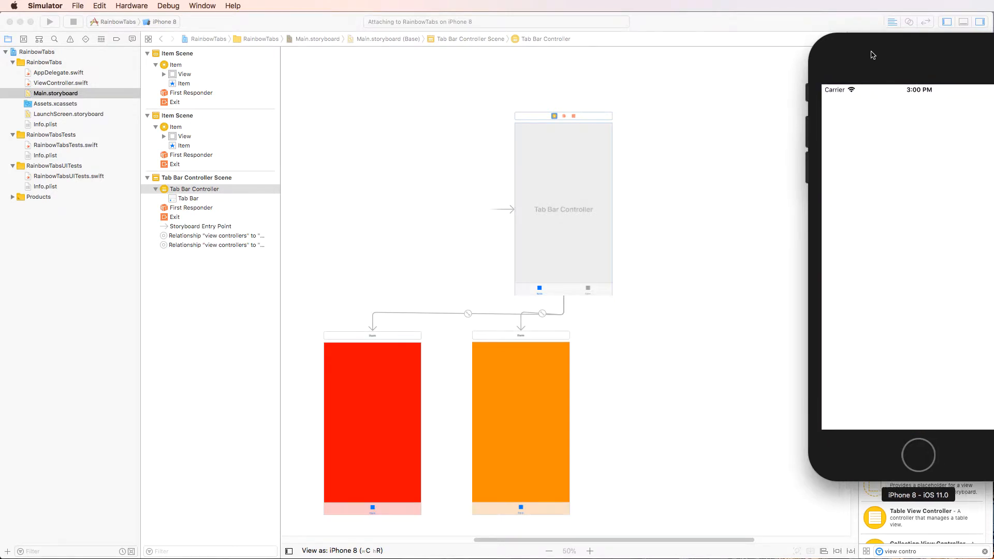
left_click(50, 22)
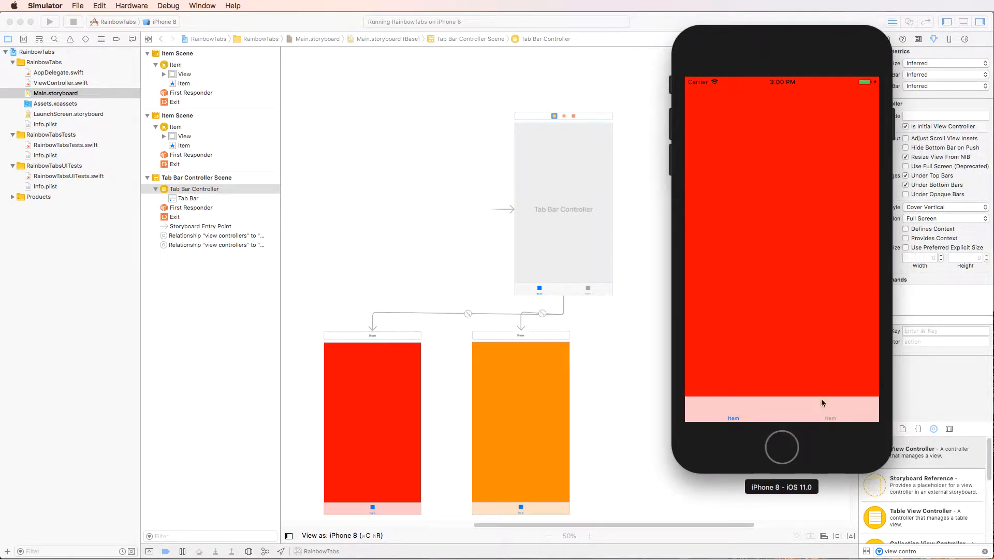
left_click(830, 418)
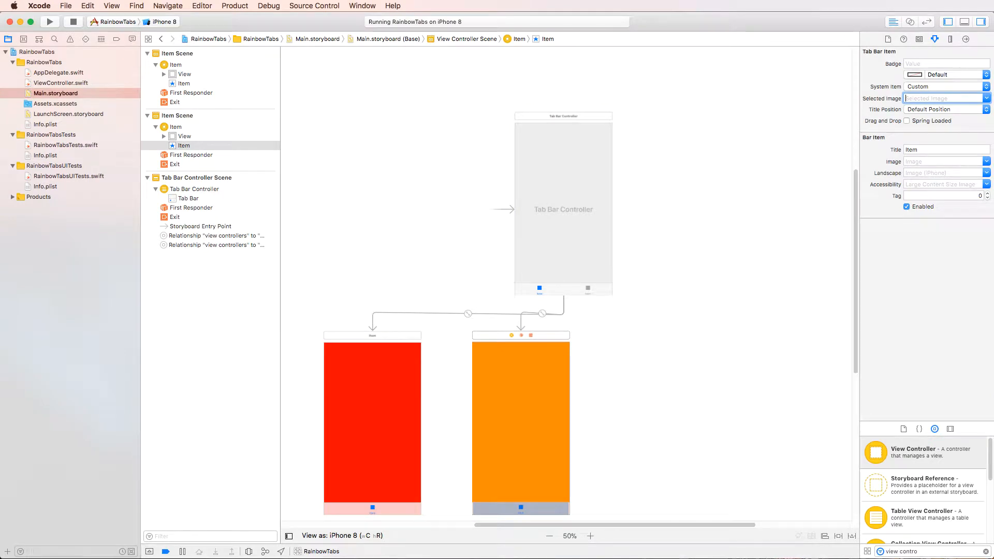
Title the tab bar items Red and Orange so their scenes are renamed accordingly
scroll("up", 3)
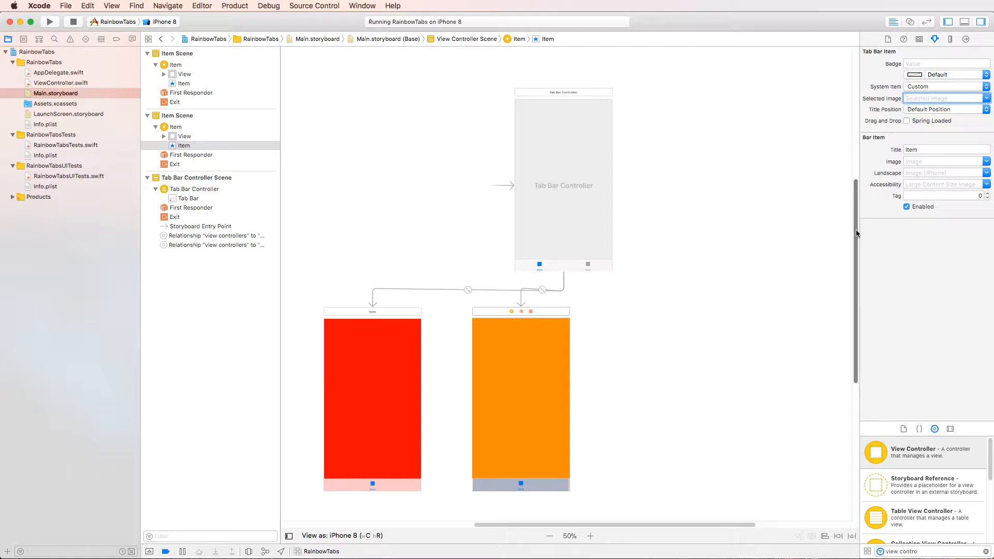
mouse_move(636, 295)
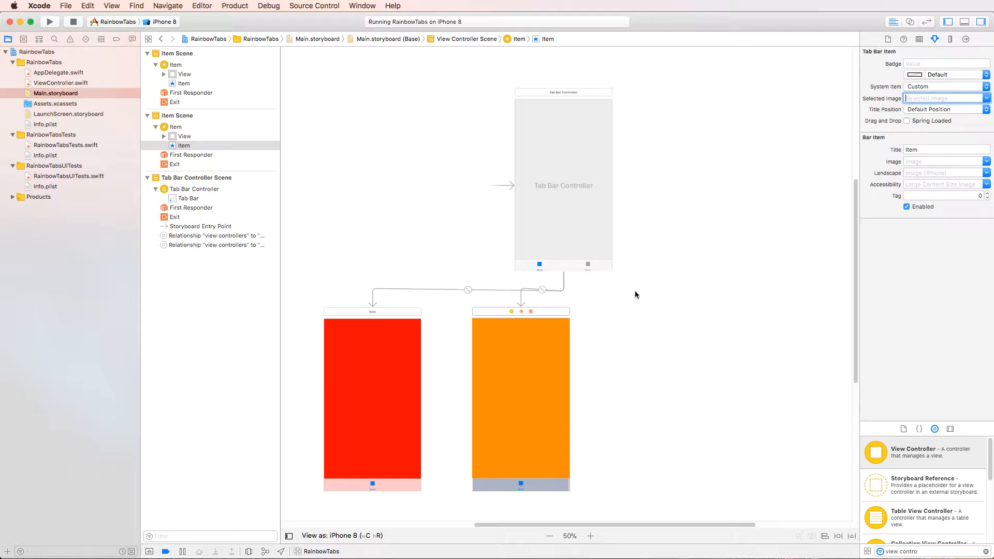
left_click(372, 380)
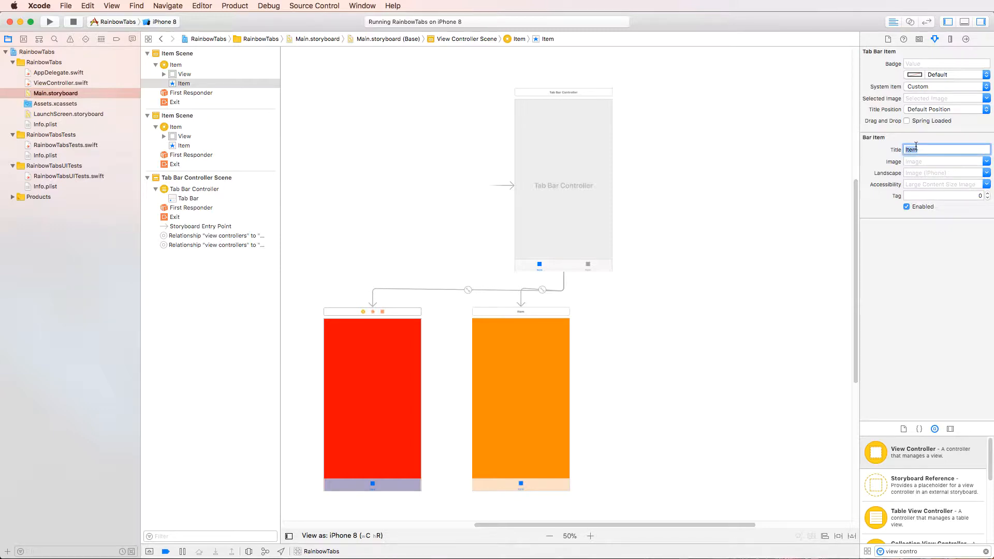
type("Red")
left_click(947, 149)
type("Orange")
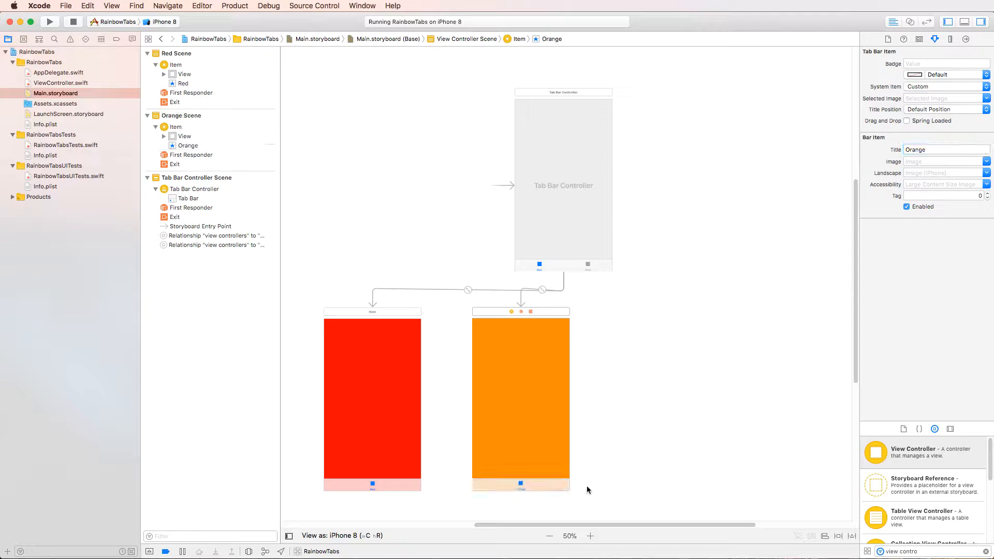
left_click(589, 535)
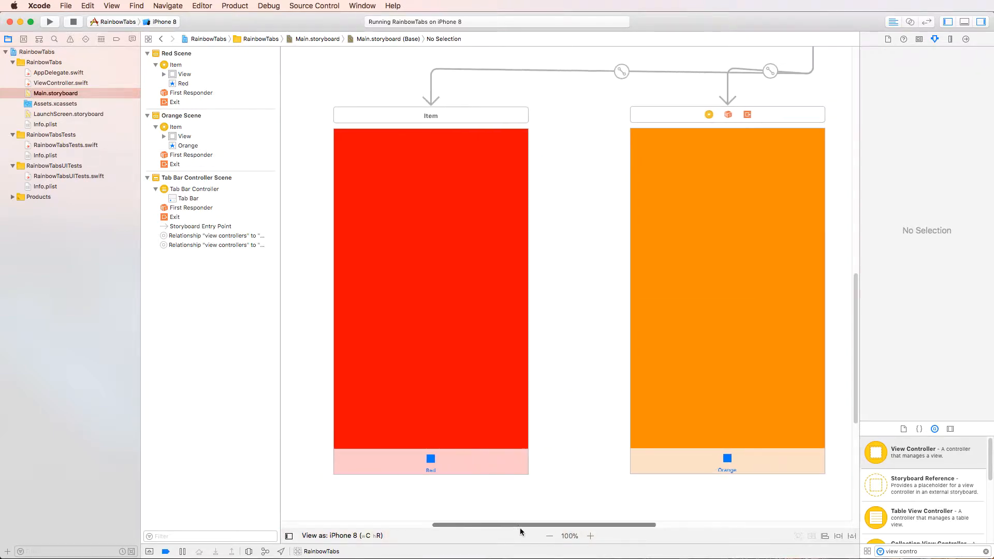
left_click(549, 536)
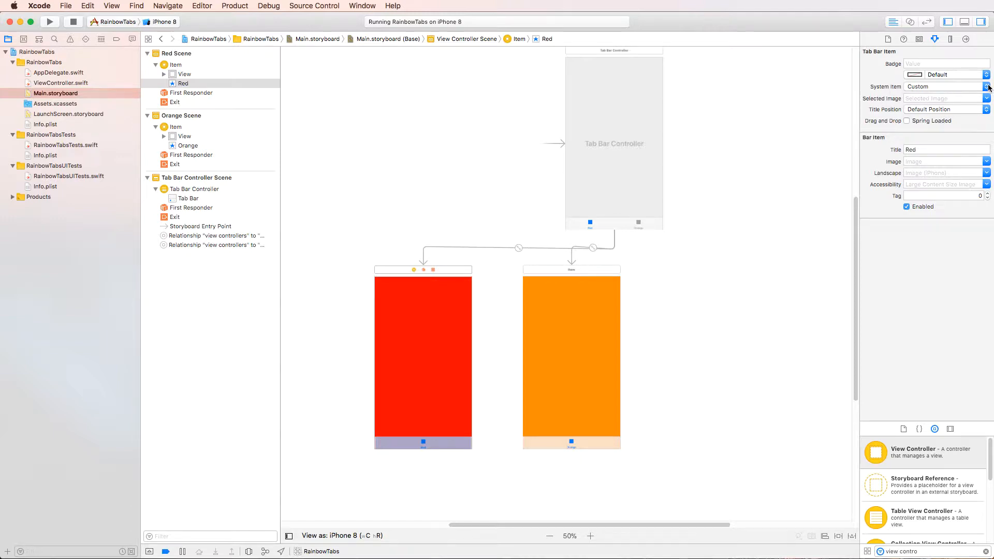
Try the More, Favorites and Top Rated system item styles on the red tab
left_click(984, 87)
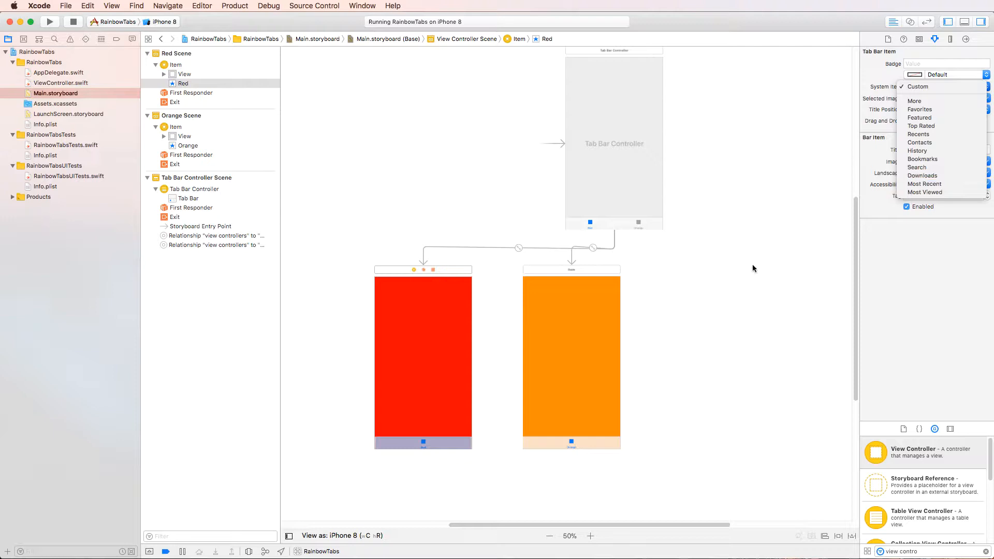
left_click(589, 535)
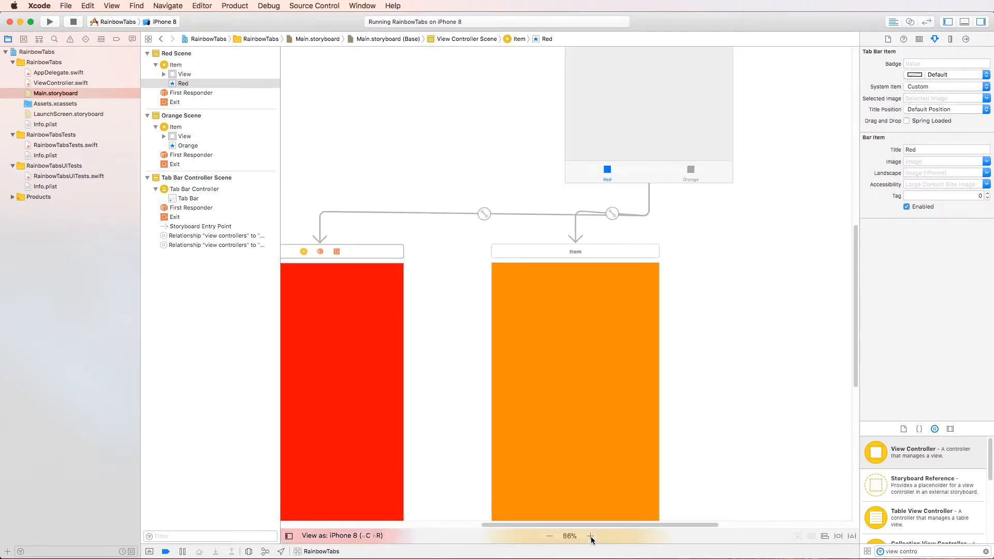
left_click(589, 535)
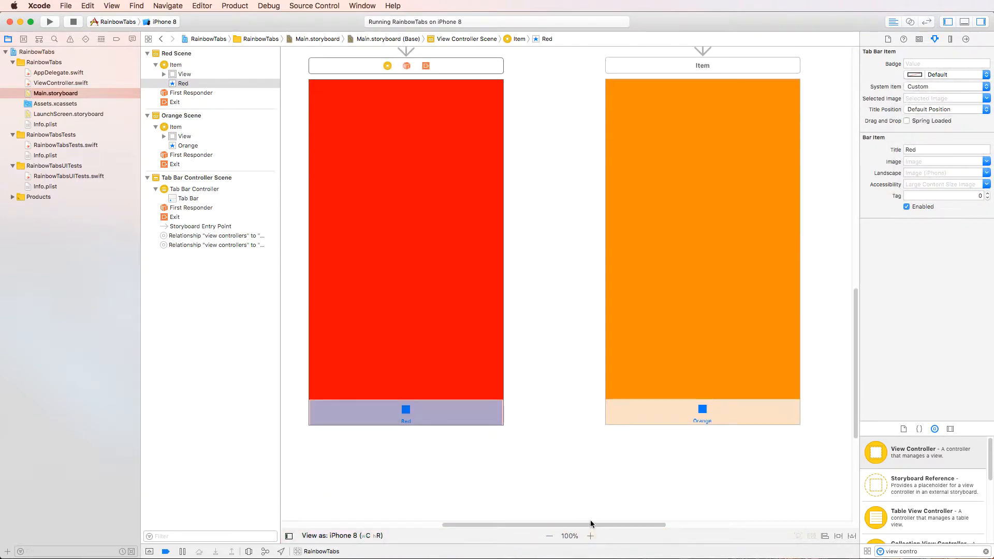
left_click(589, 535)
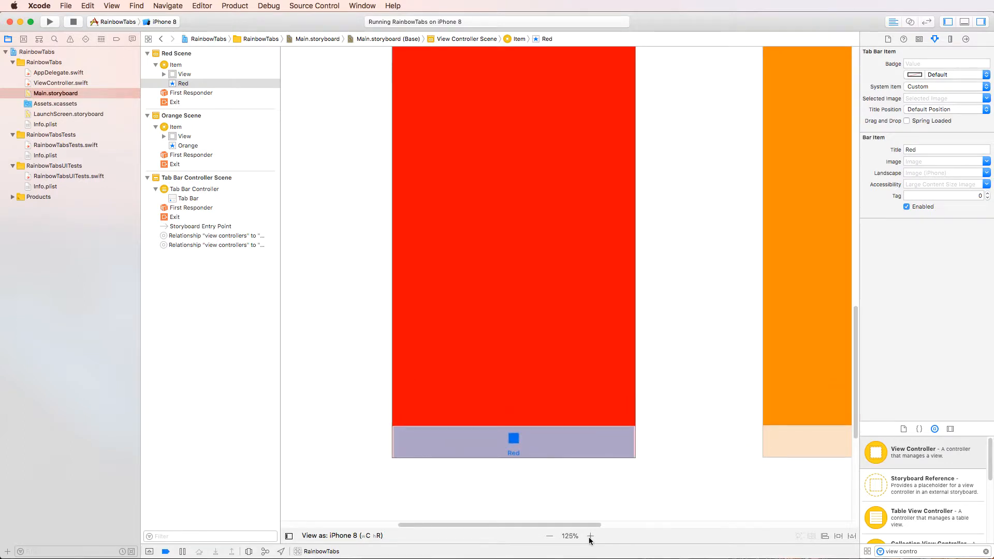
left_click(590, 536)
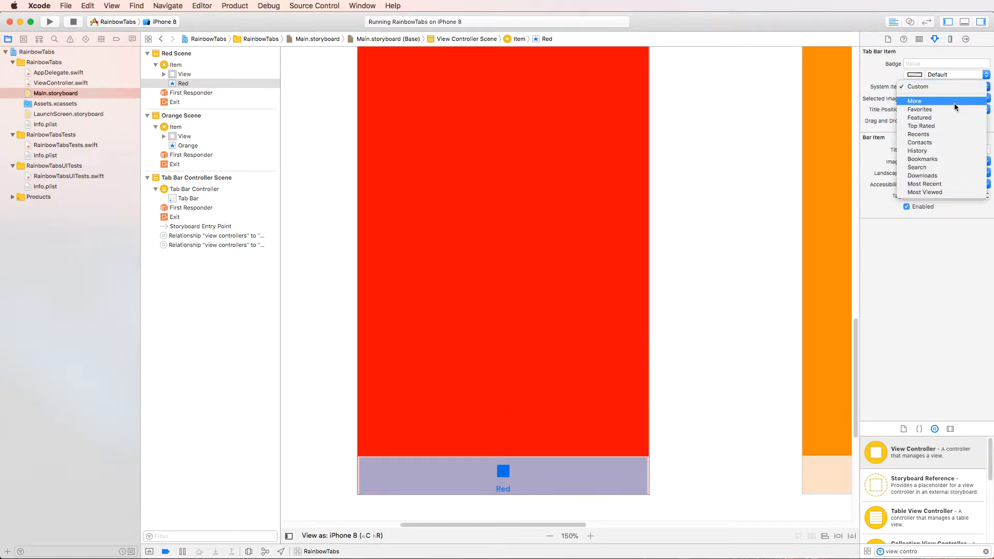
left_click(914, 101)
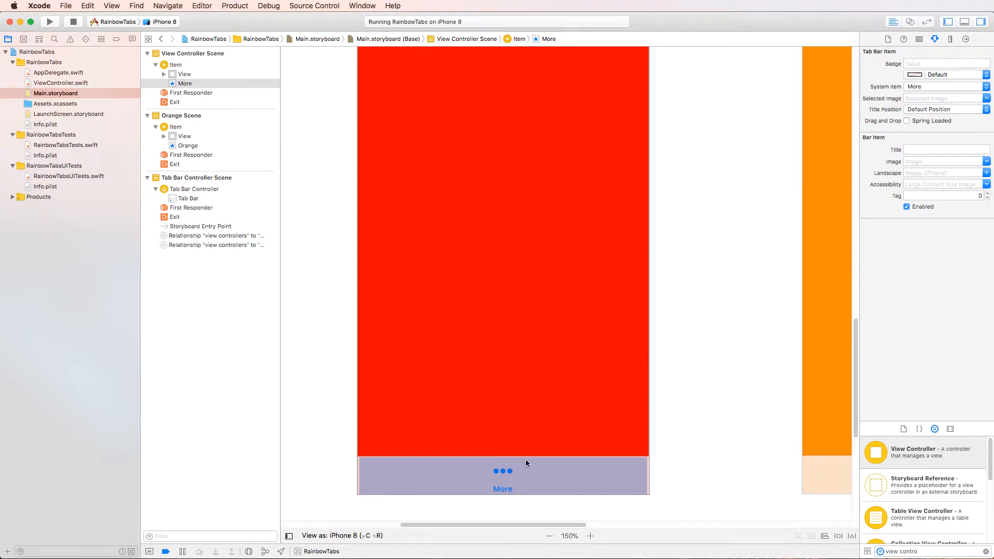
mouse_move(979, 91)
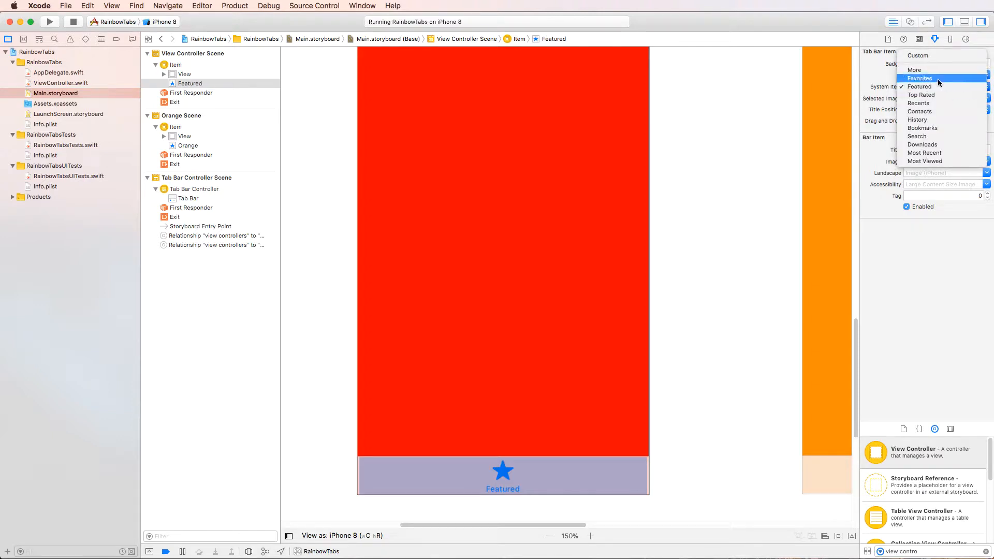
left_click(920, 86)
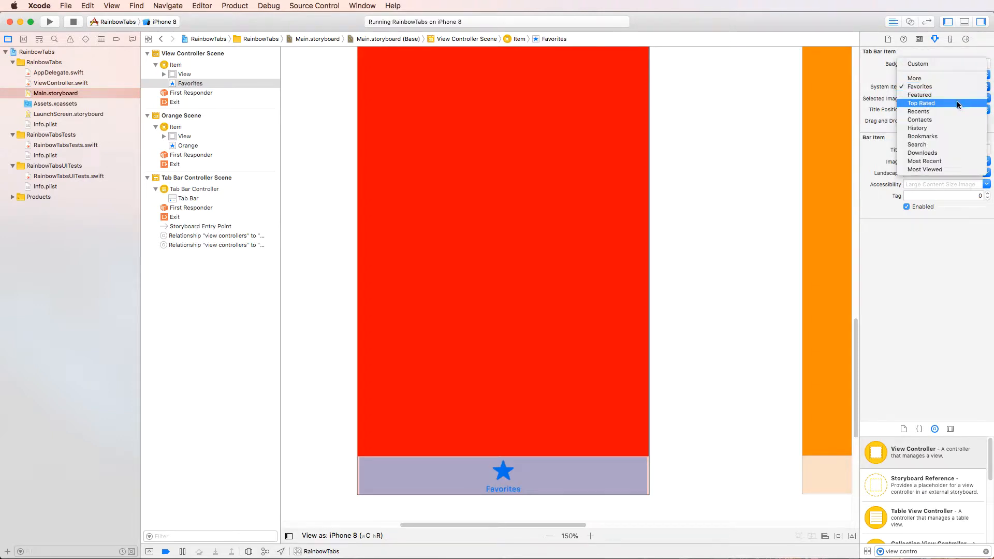
left_click(921, 103)
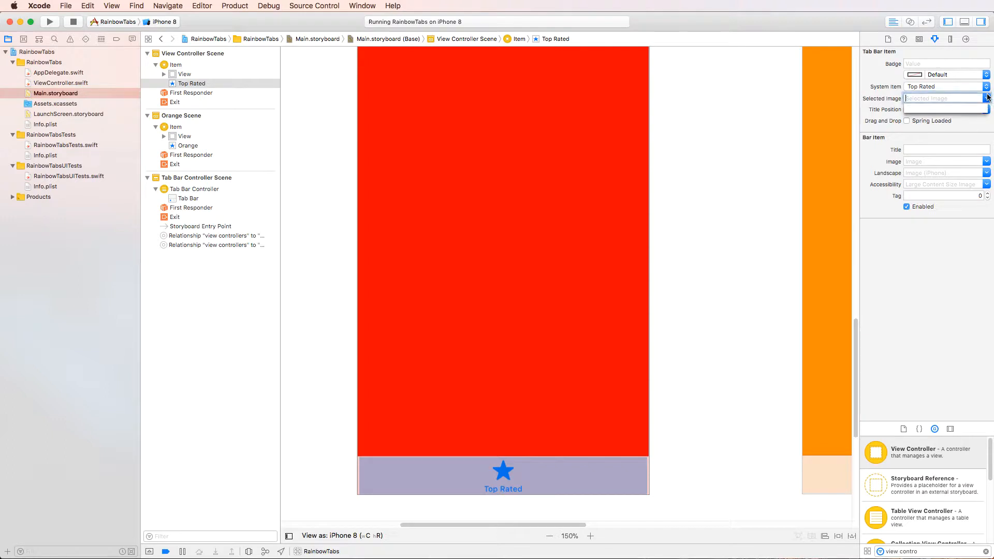
Try Search and History styles, then set the tab back to Custom titled Red
left_click(969, 86)
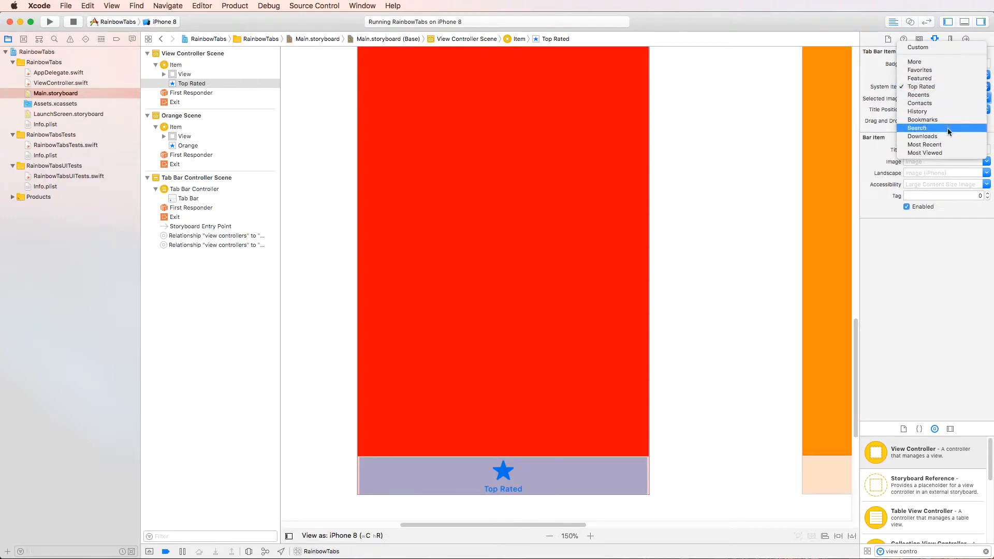
left_click(916, 127)
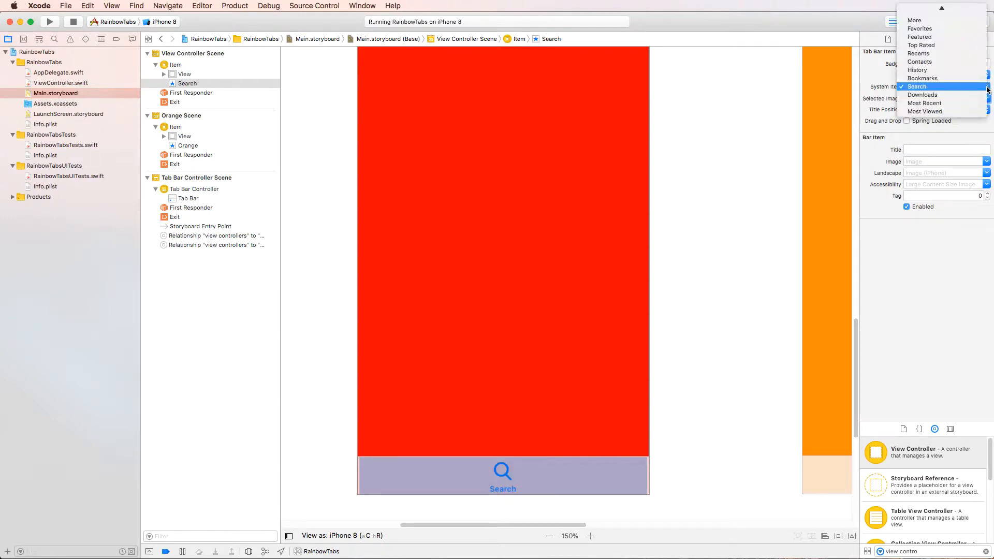
left_click(916, 69)
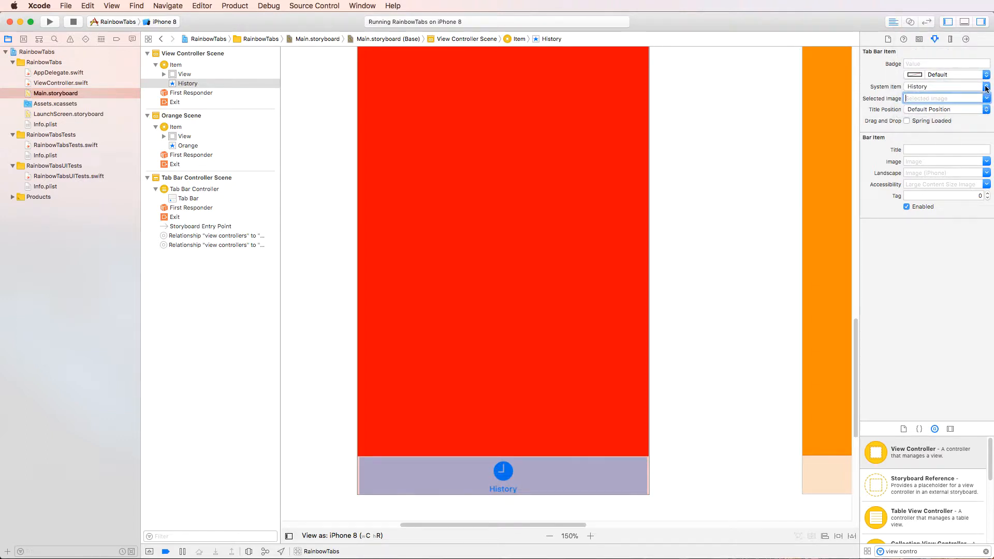
left_click(984, 86)
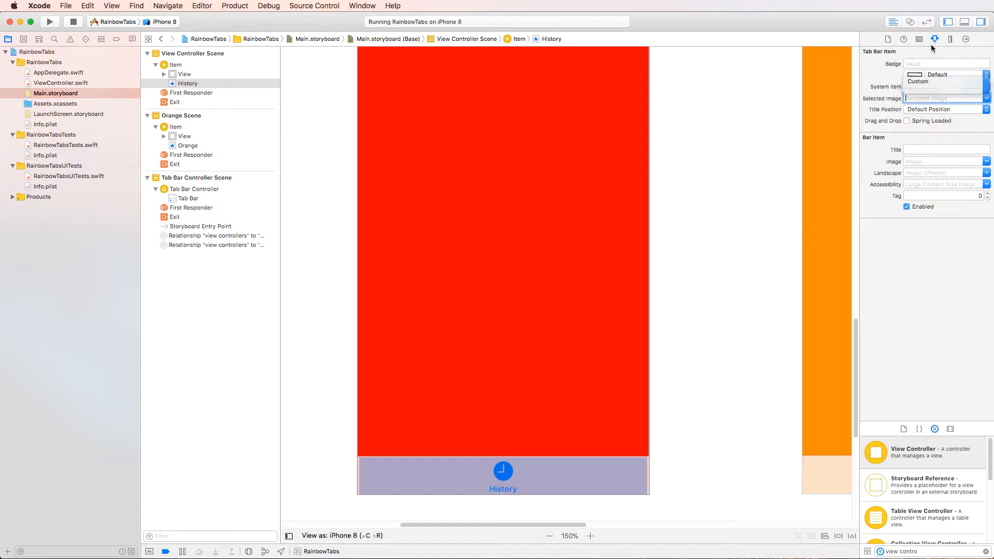
left_click(944, 86)
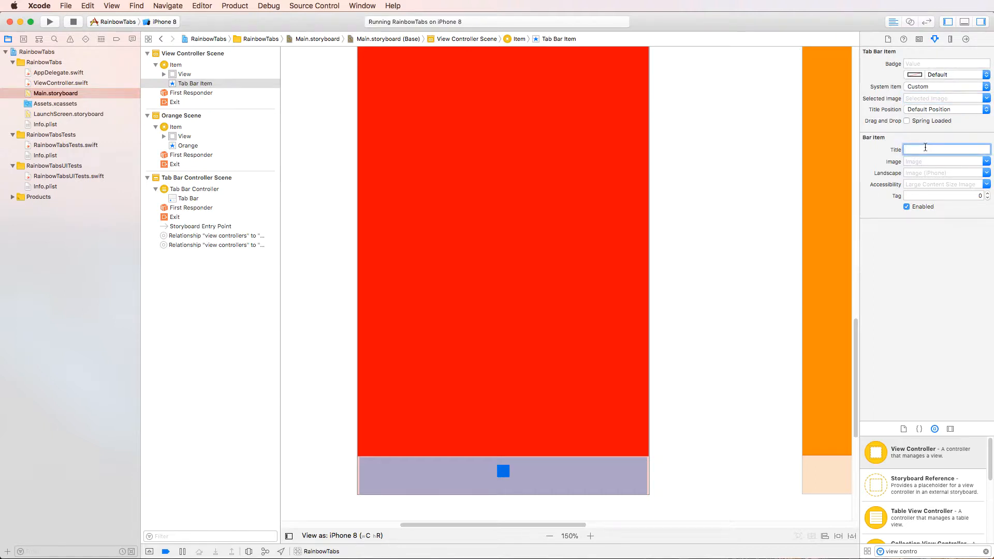
type("Red")
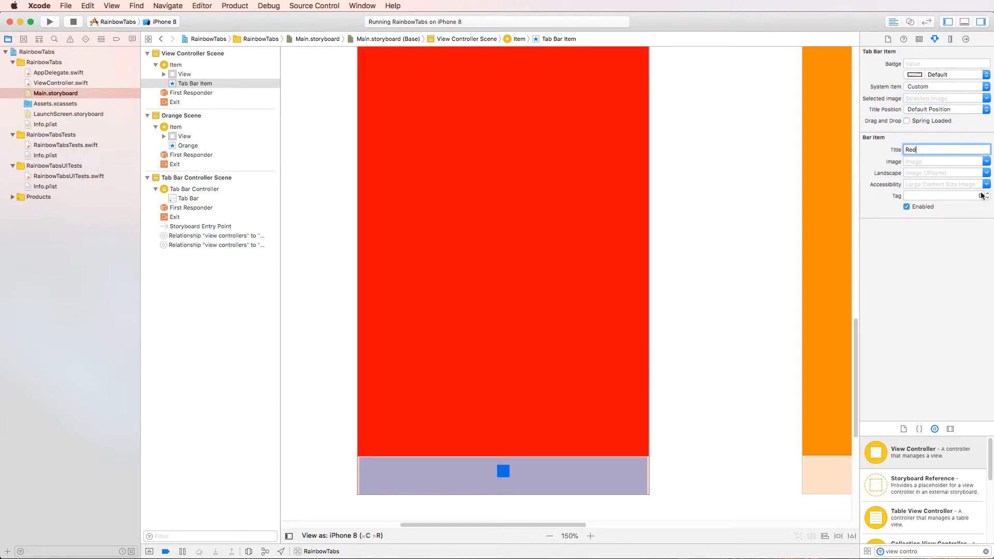
key("Return")
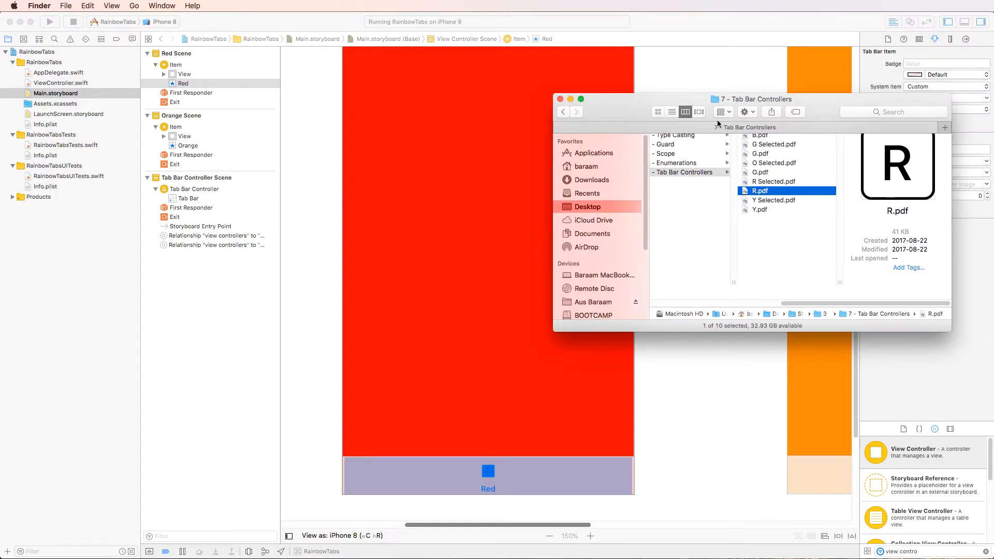
mouse_move(638, 112)
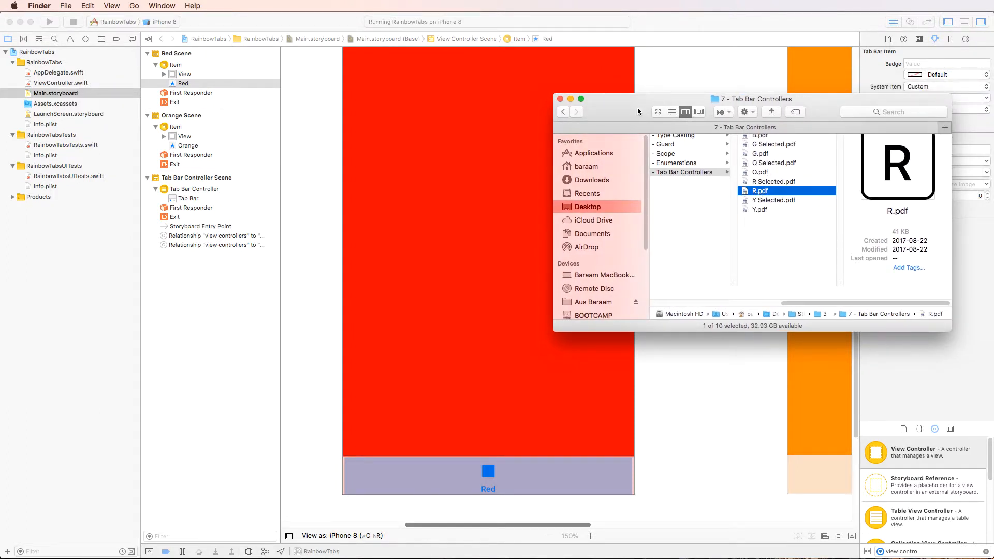
Import the B, G, O, R, Y letter PDFs and their Selected variants into Assets.xcassets
left_click(560, 99)
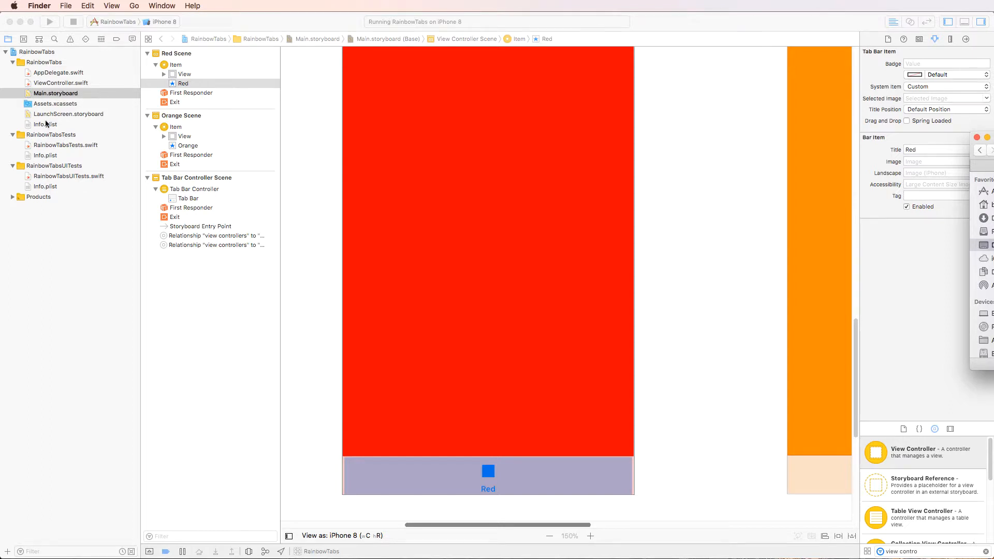
left_click(54, 104)
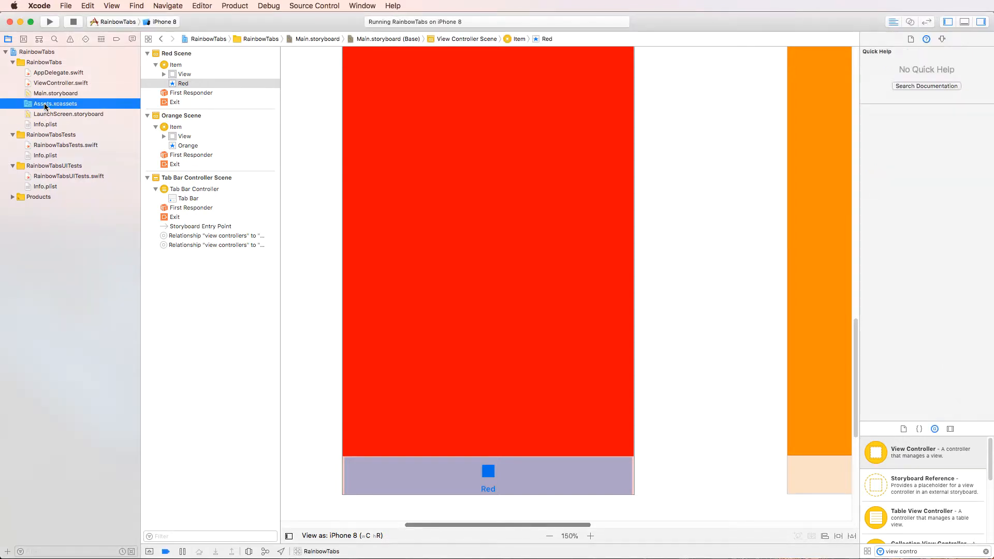
left_click(54, 104)
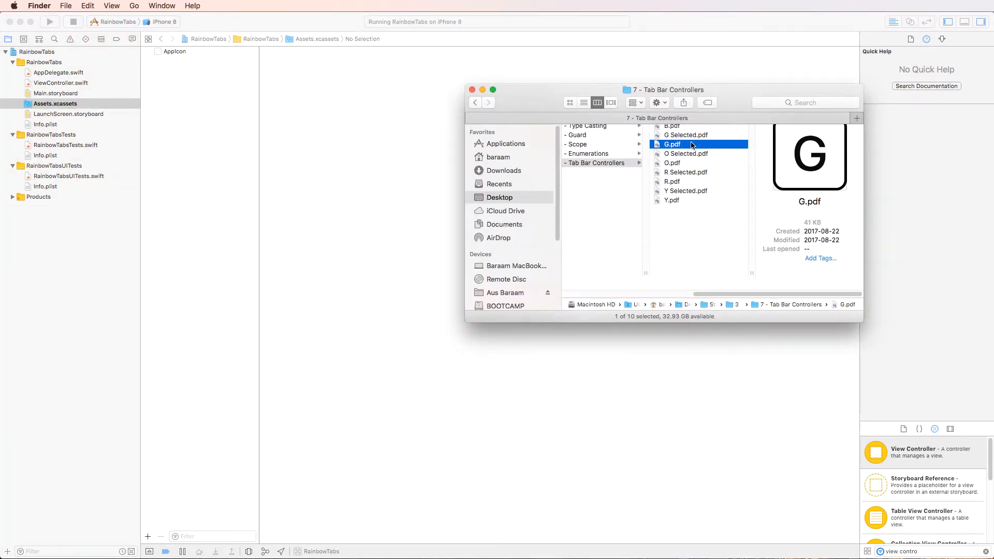
key("cmd+a")
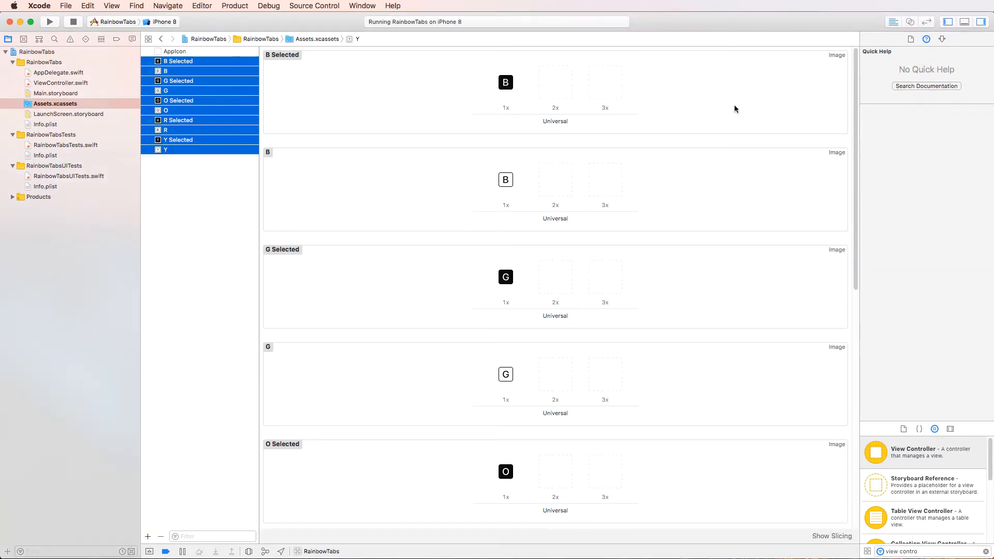
scroll("down", 3)
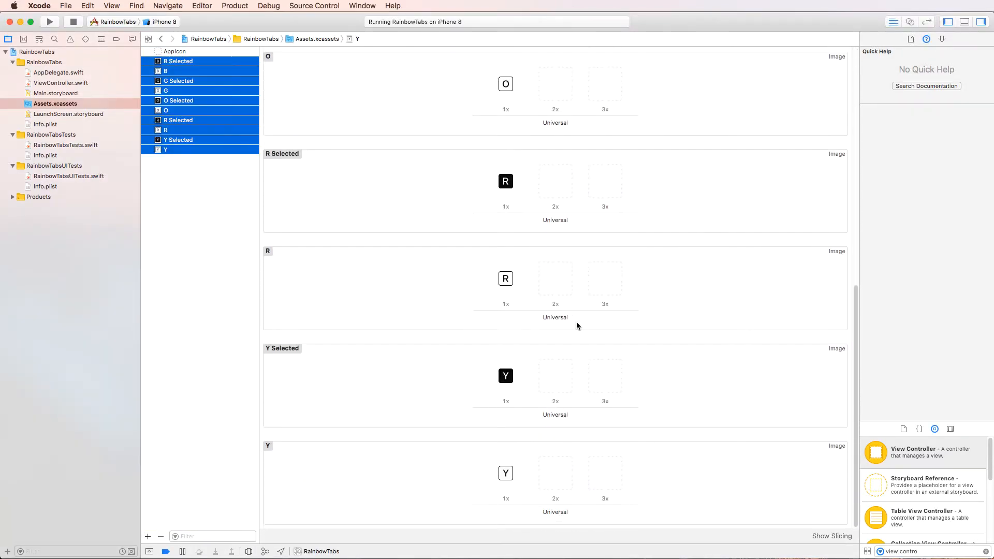
mouse_move(54, 93)
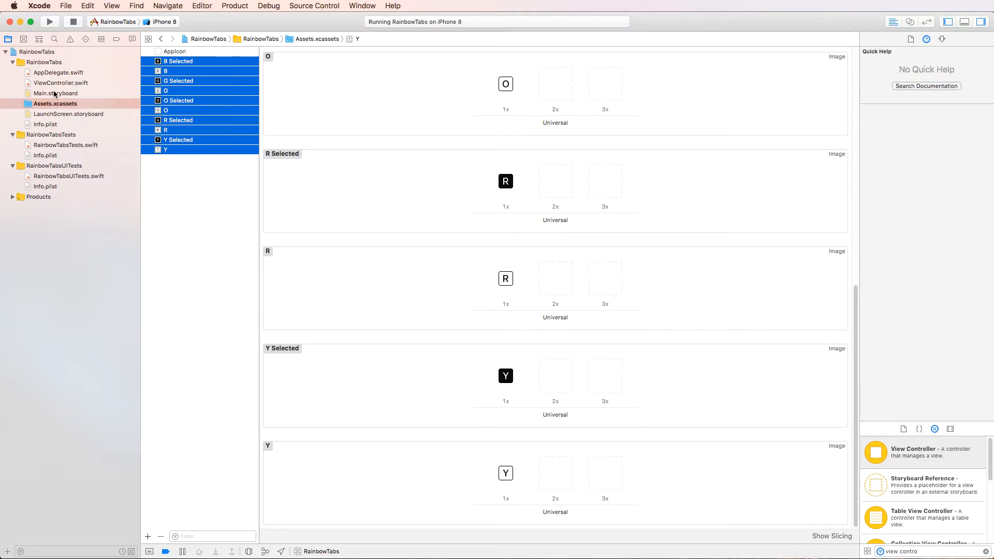
Set the Red tab's image to R and the Orange tab's image to O
left_click(54, 93)
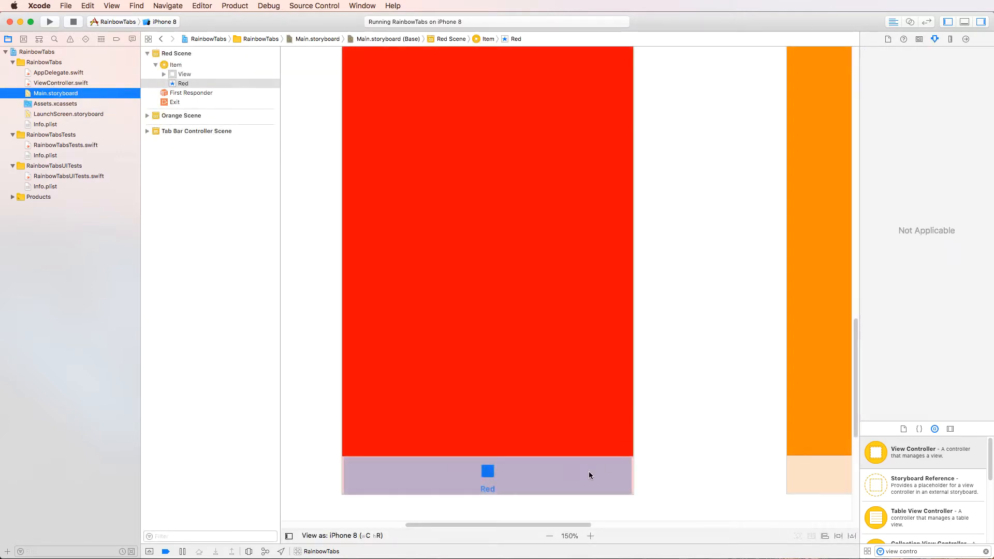
left_click(487, 477)
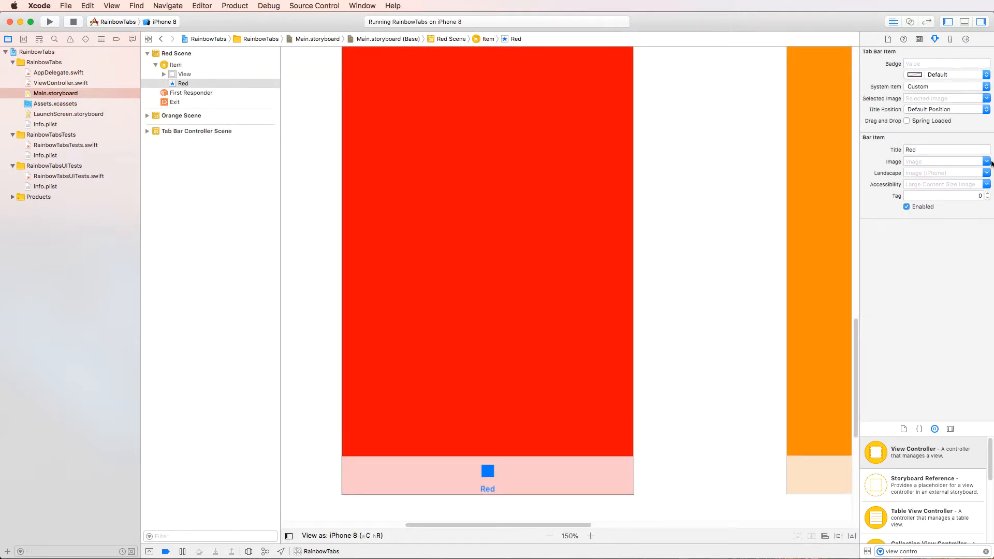
left_click(984, 162)
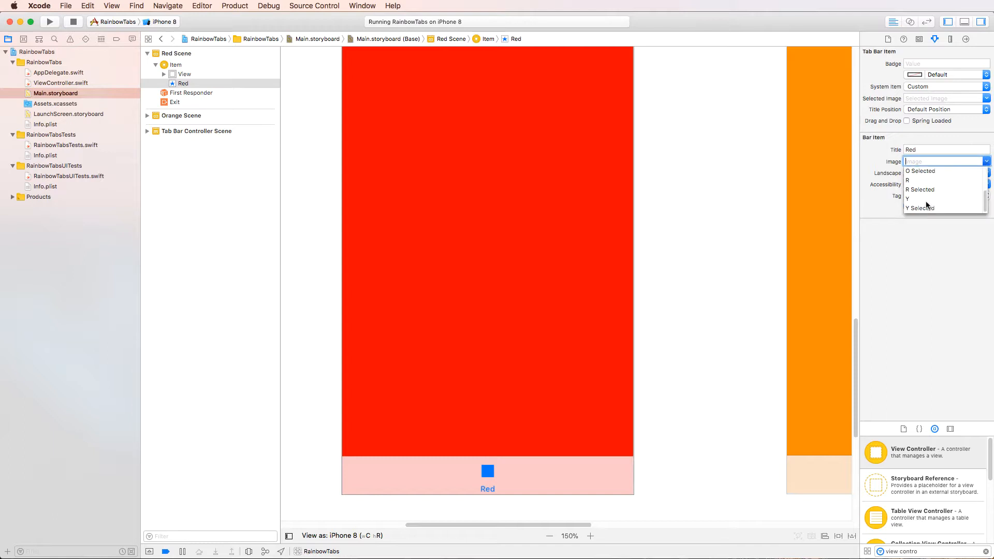
mouse_move(923, 193)
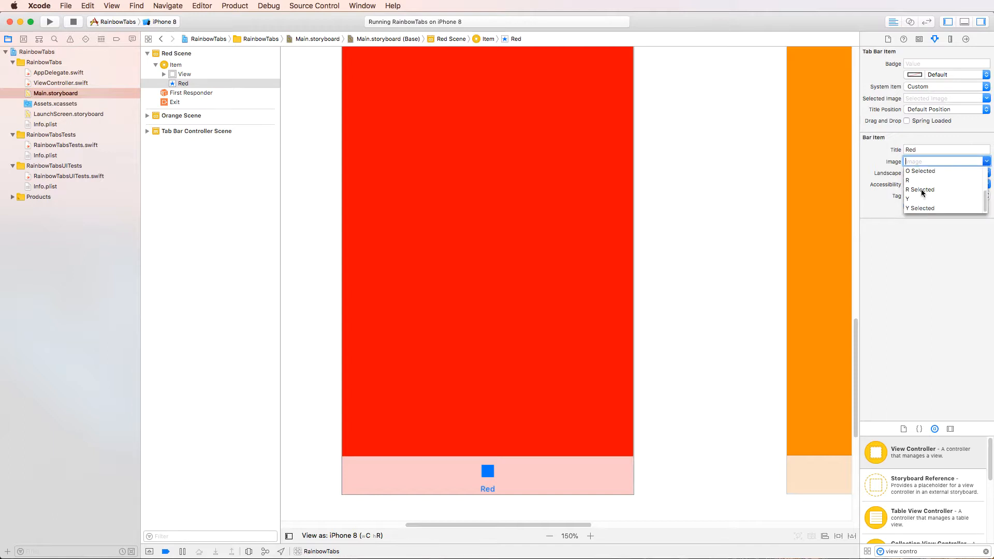
scroll("down", 3)
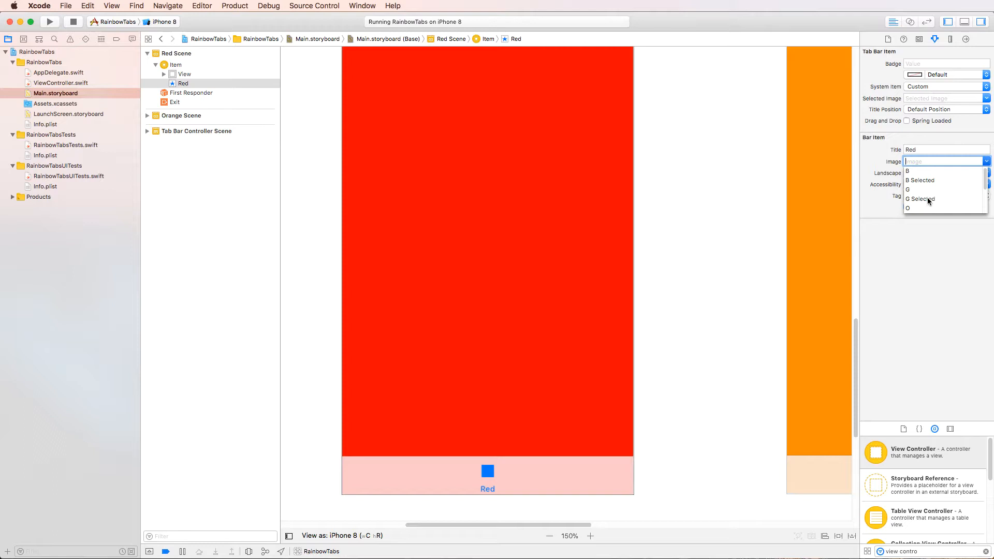
scroll("down", 3)
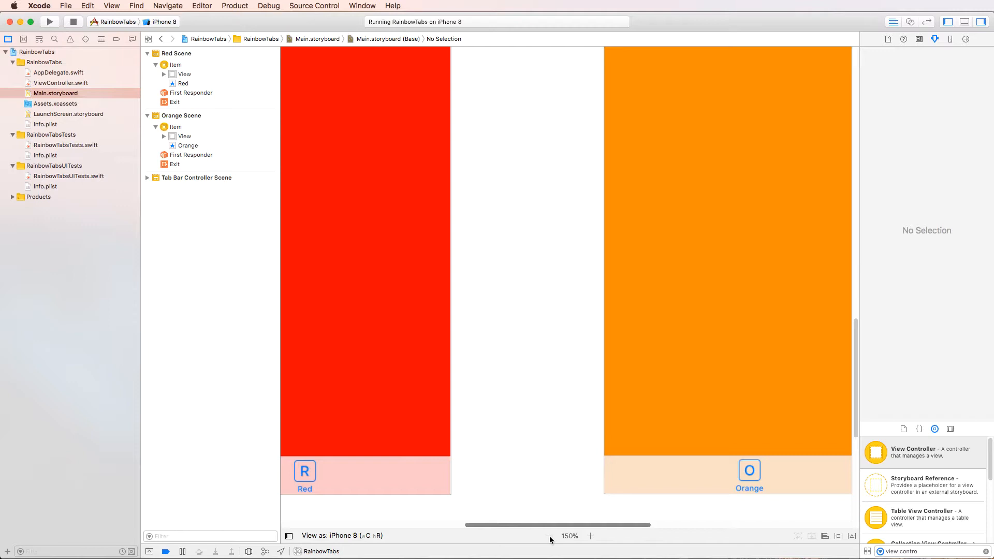
Run the app, switch between the Red and Orange tabs in Simulator, and return to Xcode
left_click(549, 535)
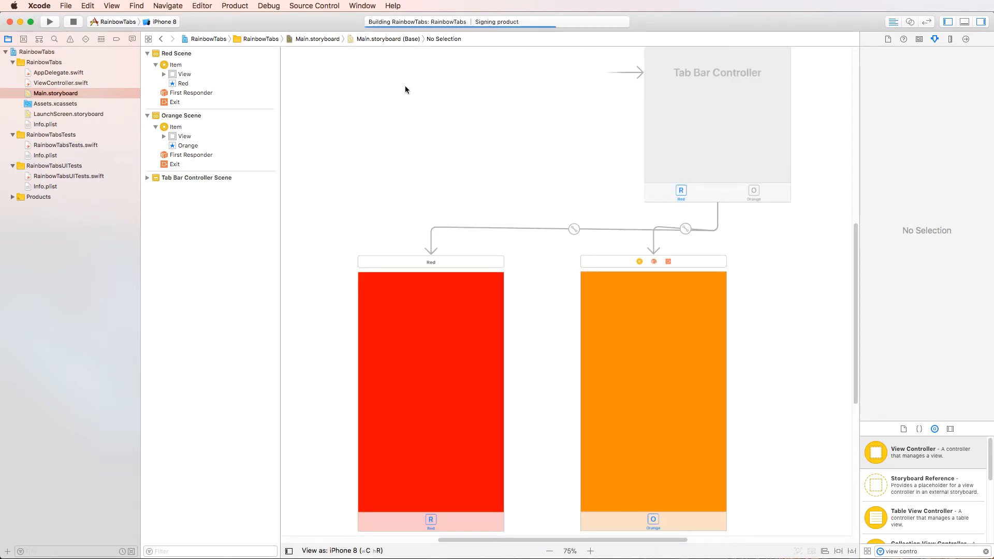
left_click(50, 20)
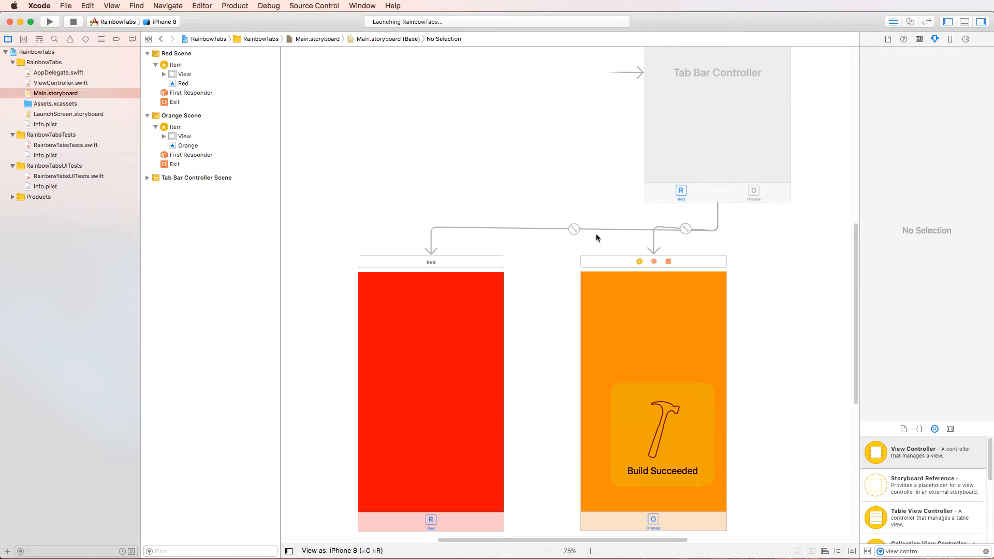
left_click(49, 21)
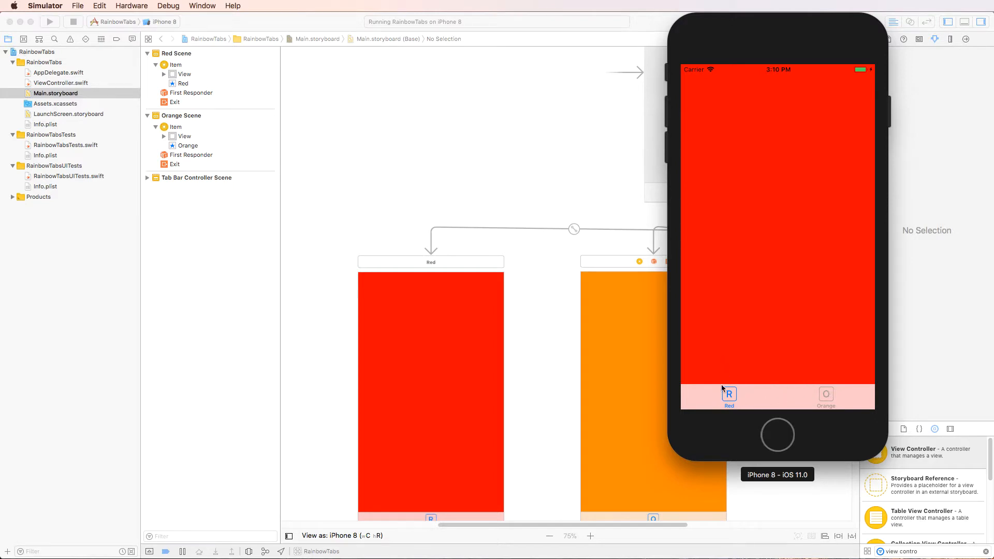
left_click(825, 397)
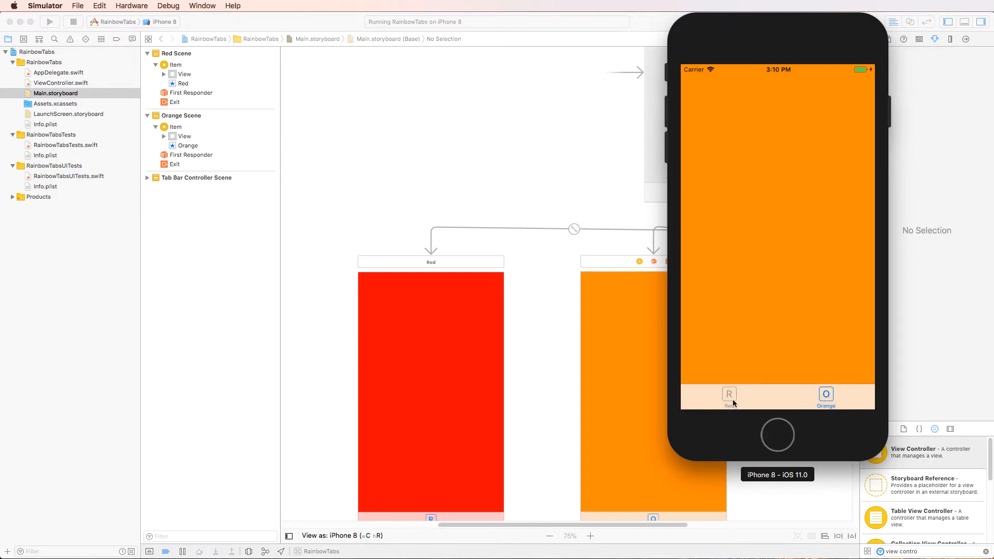
left_click(729, 396)
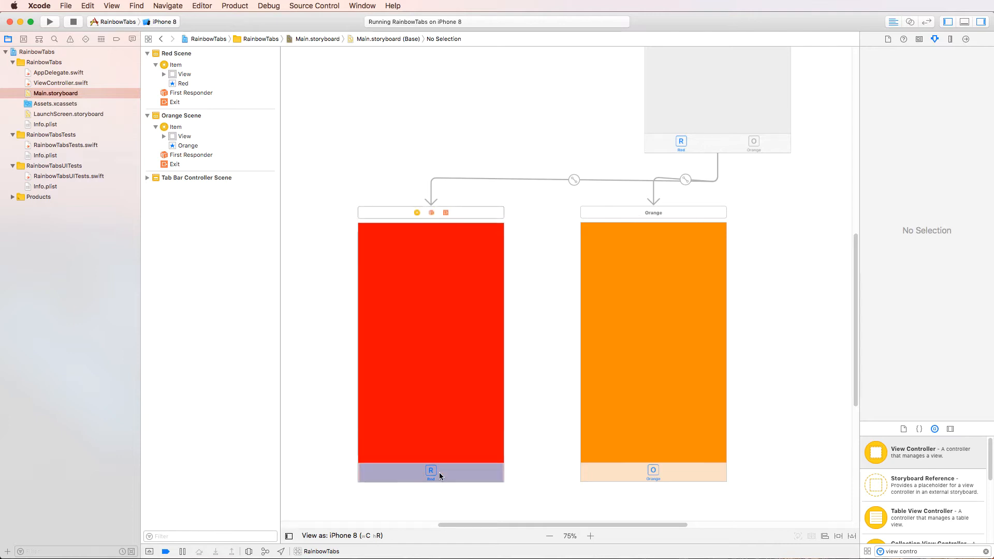
Give the Red tab item a badge of 1, then select the Orange tab item for editing
left_click(431, 472)
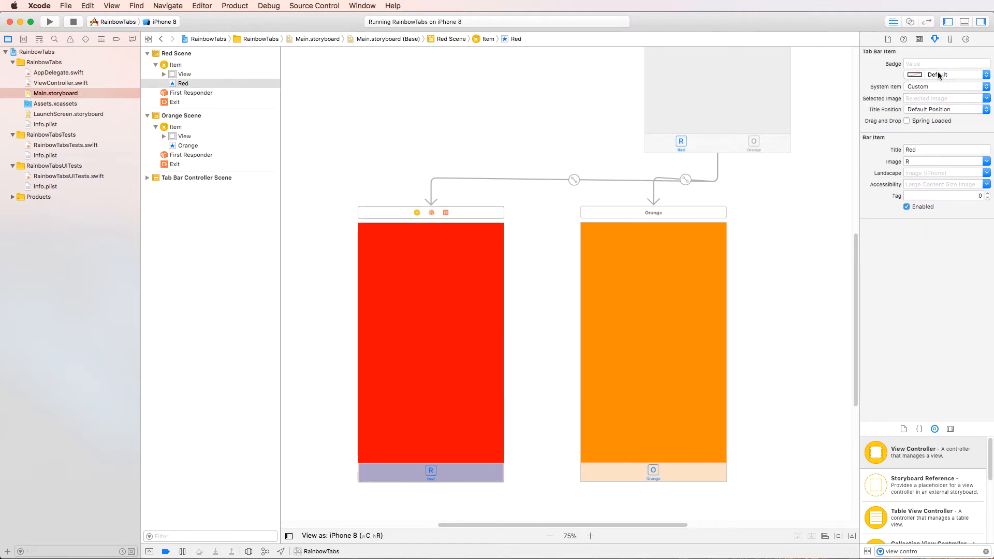
left_click(944, 63)
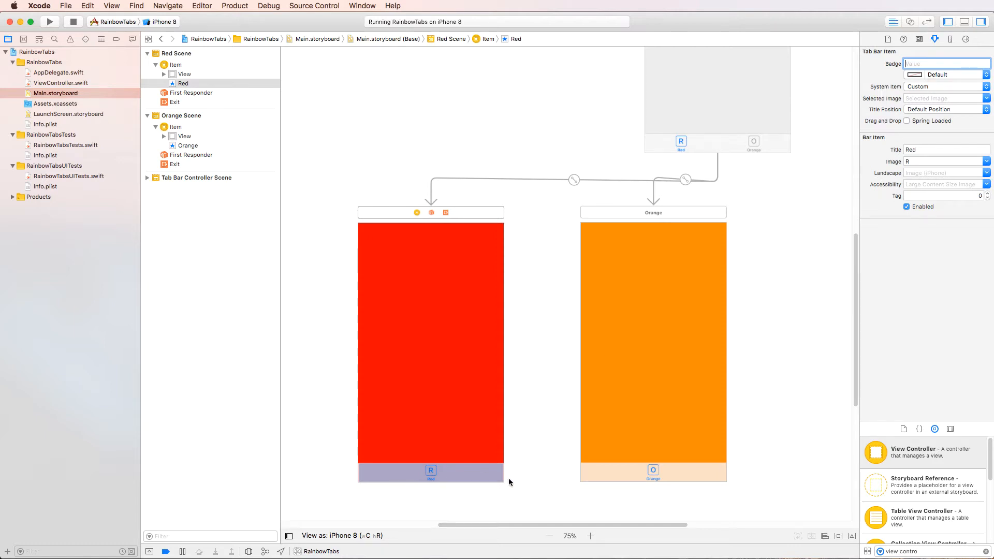
mouse_move(809, 171)
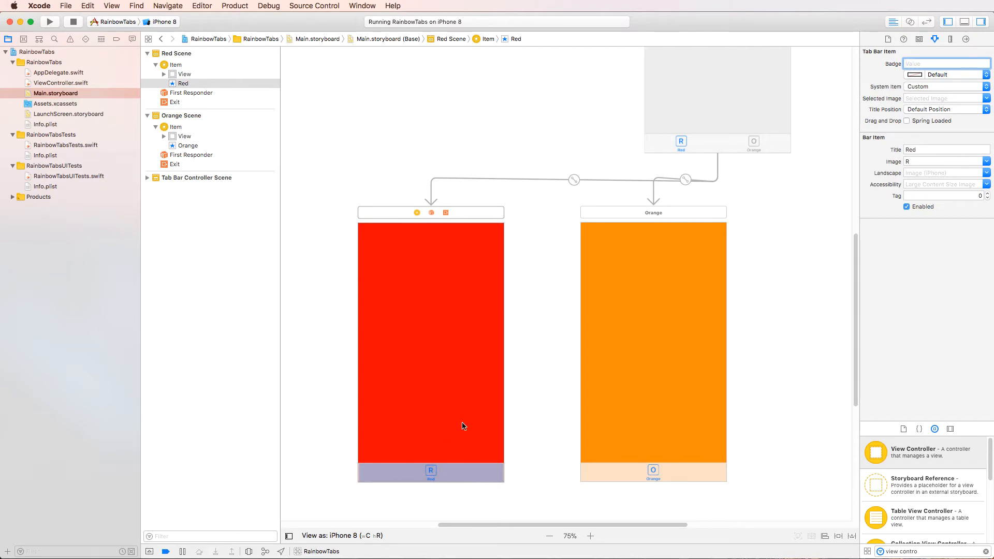
left_click(945, 63)
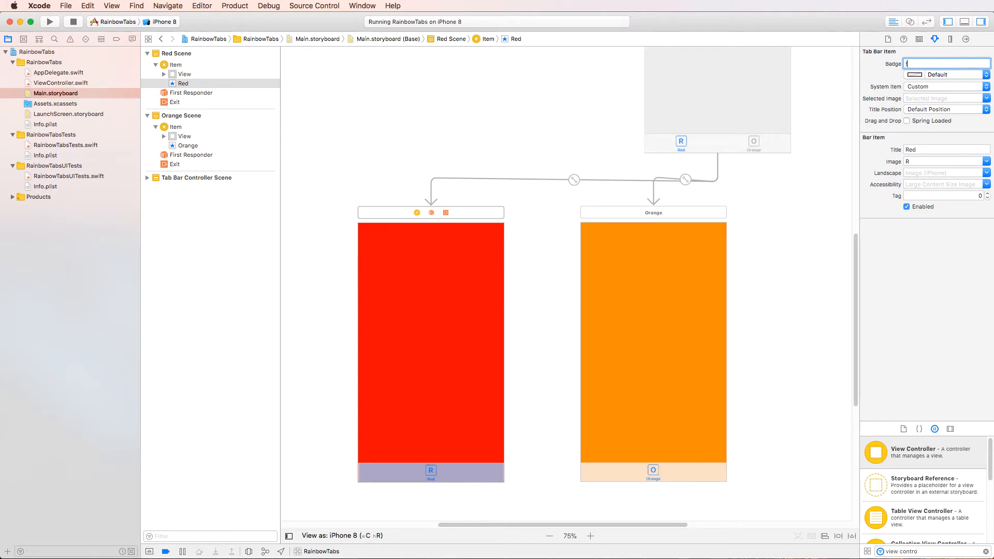
left_click(653, 471)
type("2")
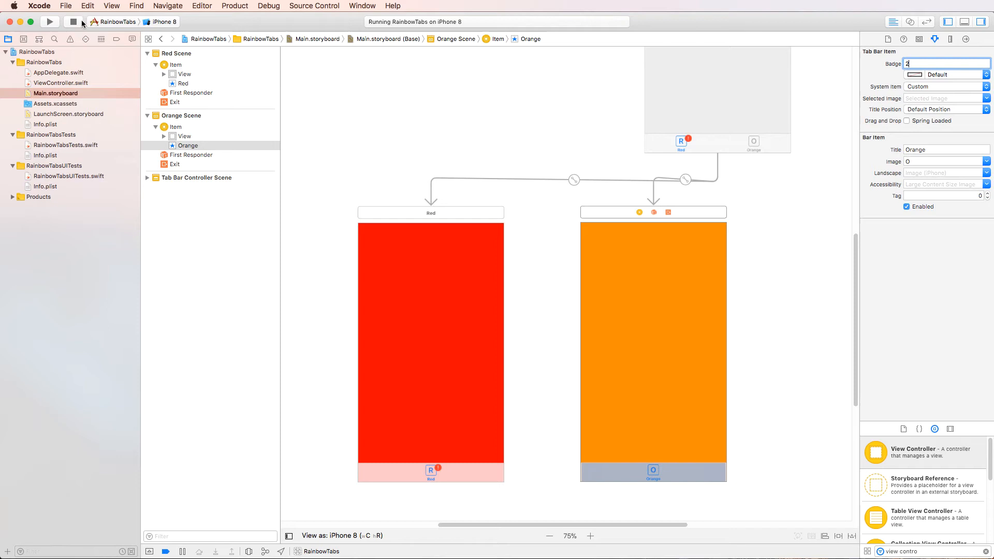
Relaunch the app twice to check the Red badge 1 and Orange badge 2 in Simulator
left_click(48, 21)
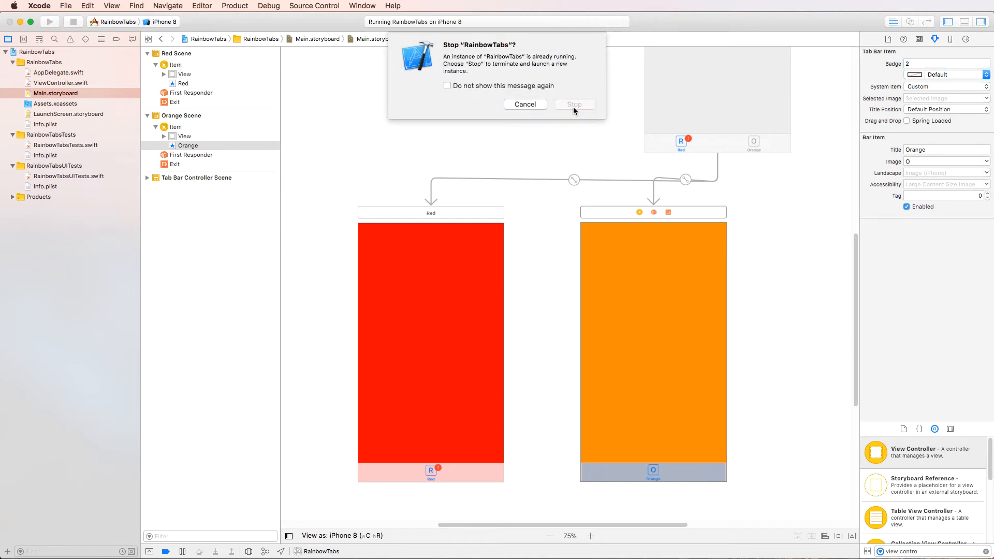
left_click(574, 103)
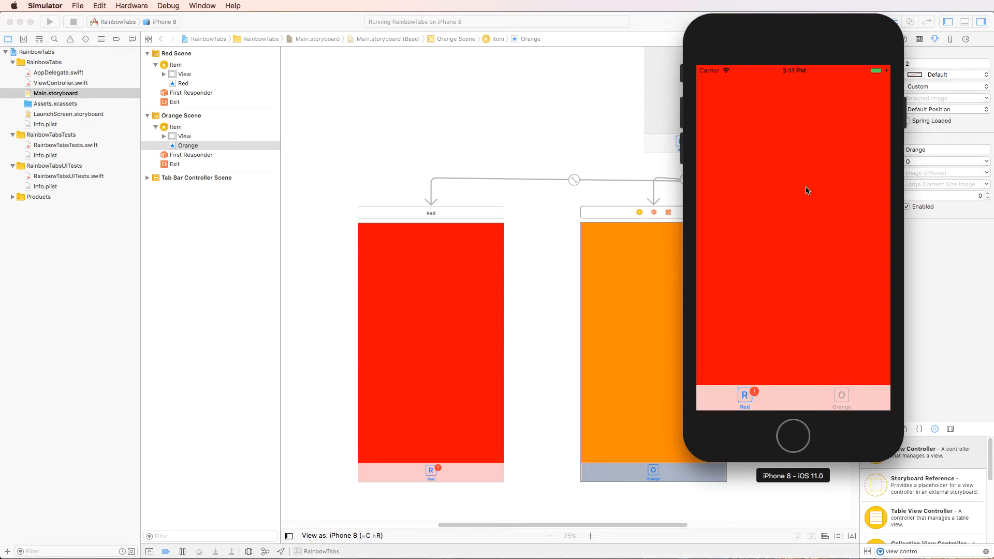
mouse_move(756, 401)
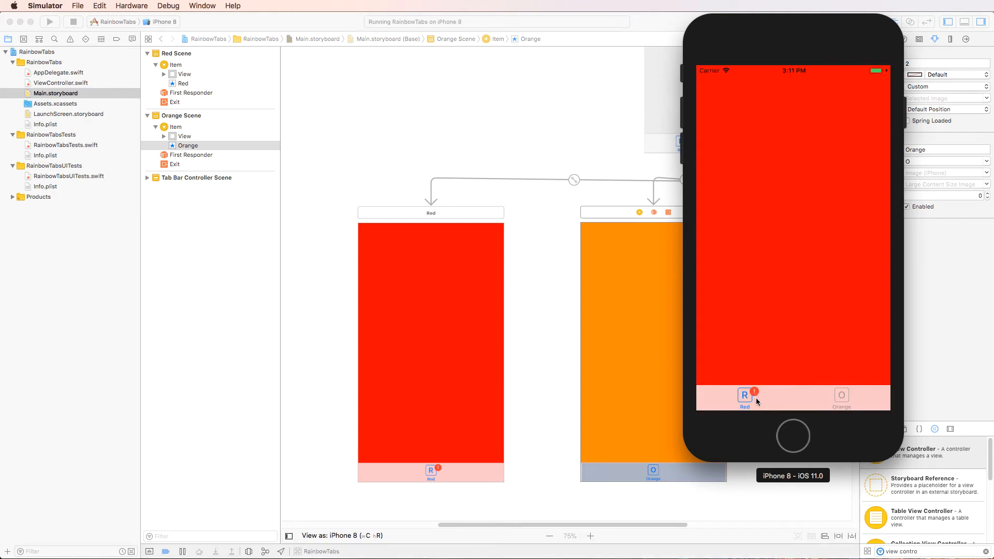
mouse_move(843, 403)
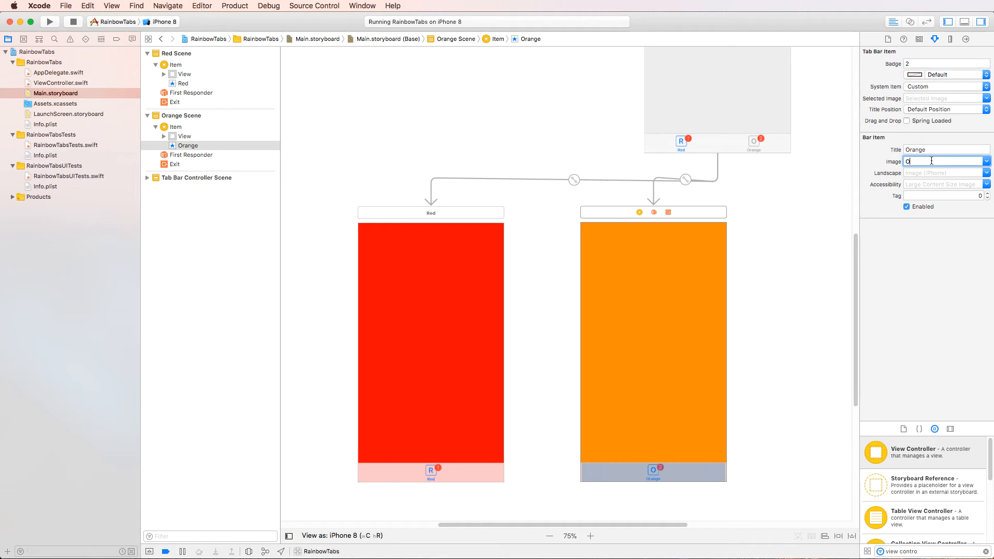
left_click(50, 21)
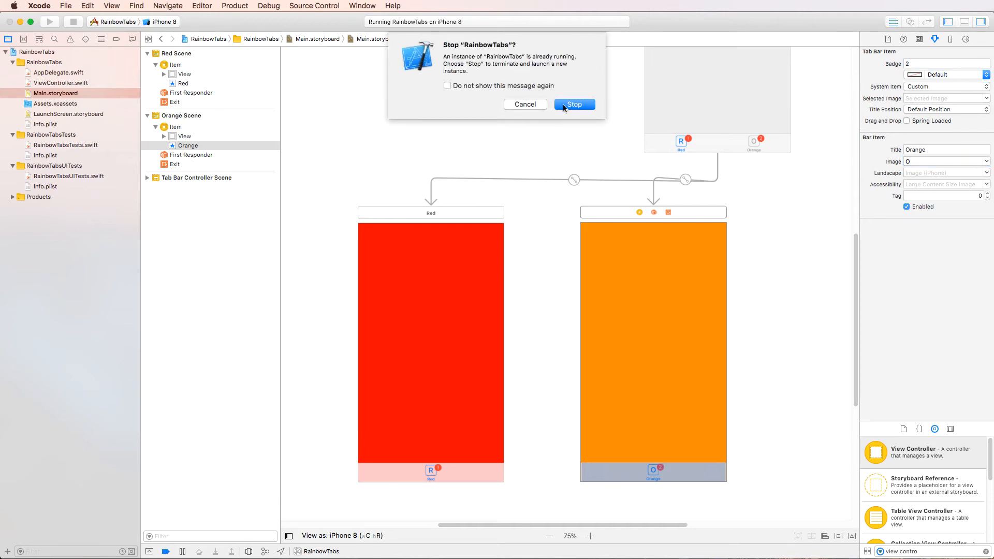
left_click(574, 104)
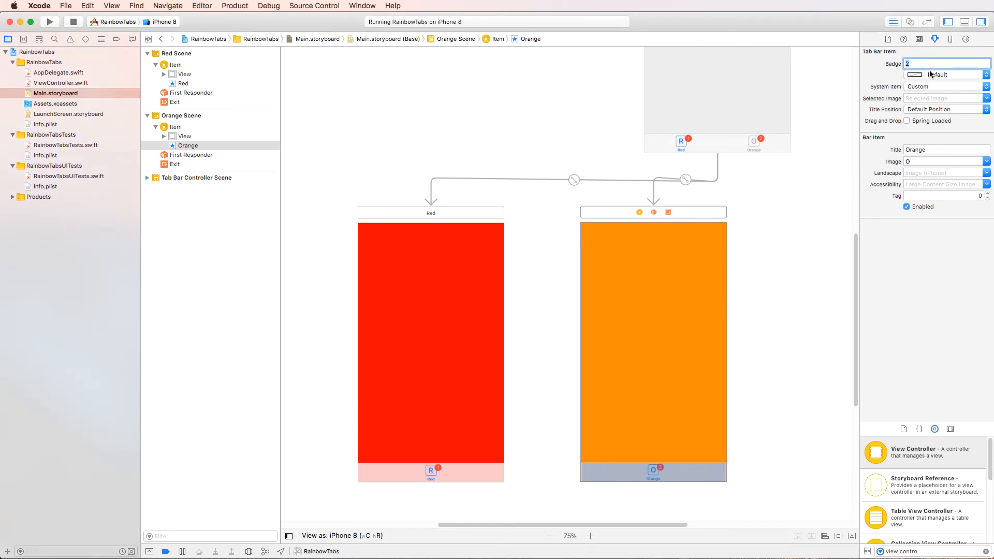
Change the Orange tab's badge to the text 'code' and rerun the app in Simulator
type("us")
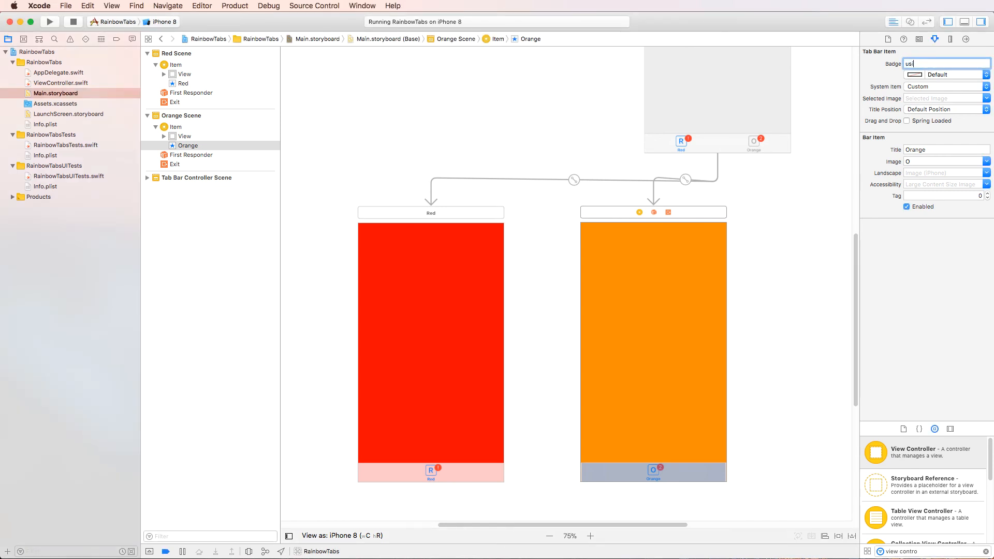
type("ir")
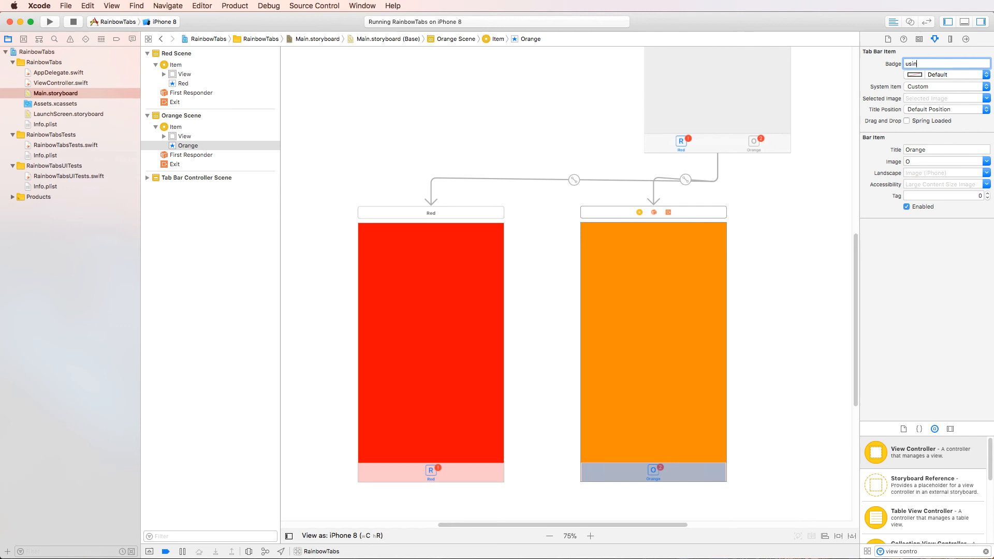
type("code")
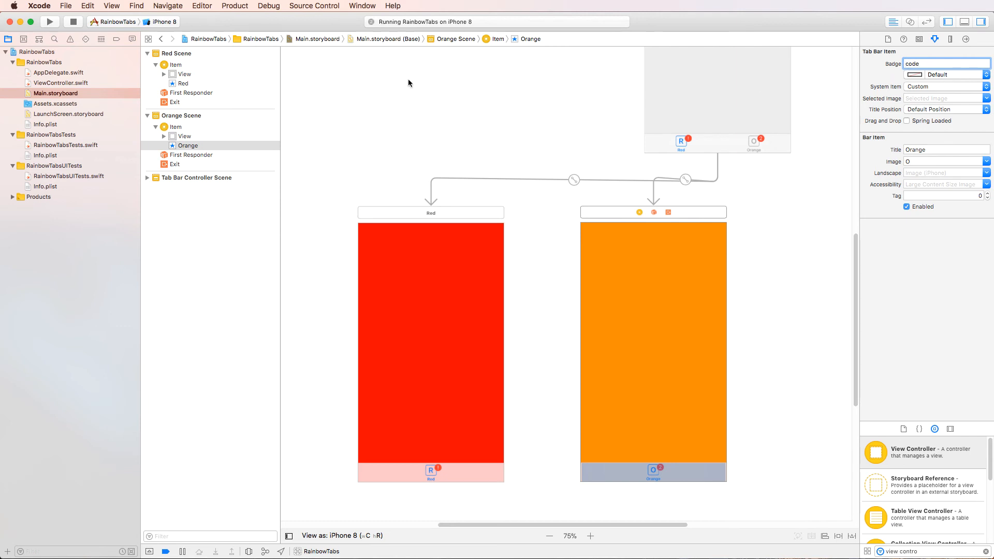
left_click(184, 137)
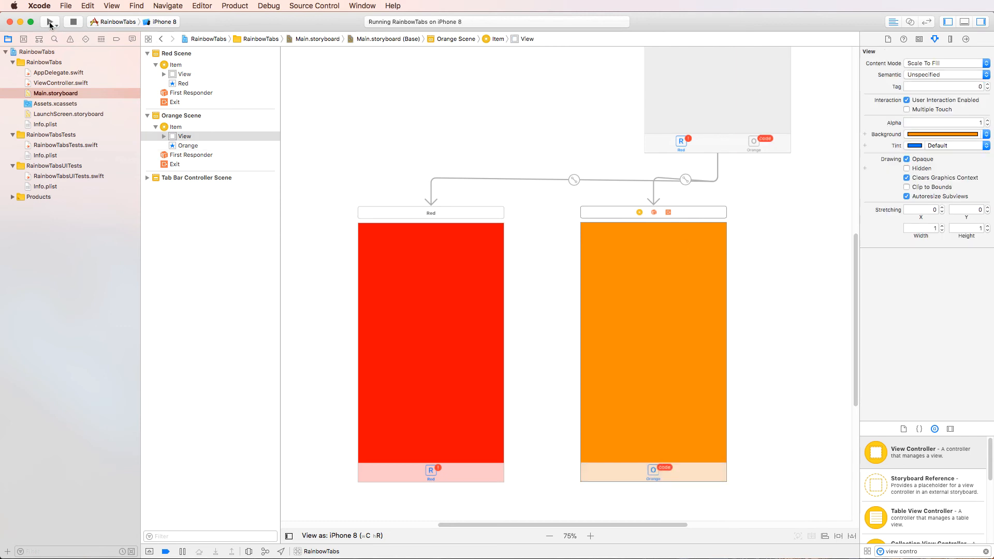
left_click(49, 20)
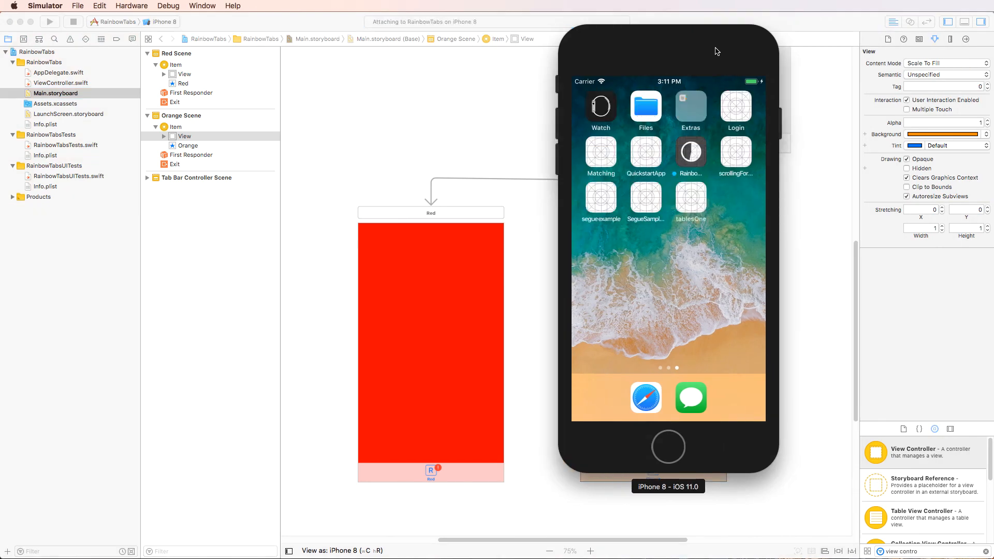
left_click(50, 20)
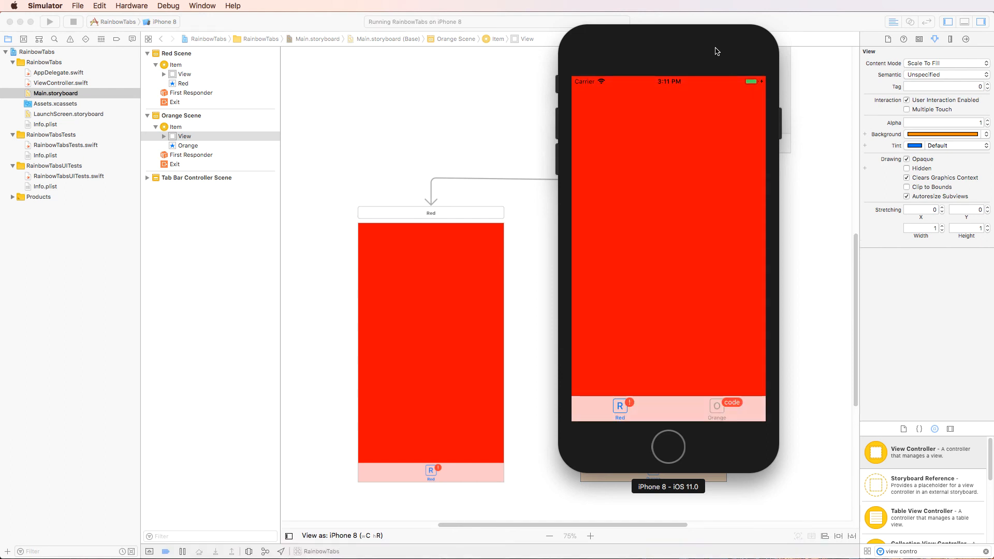